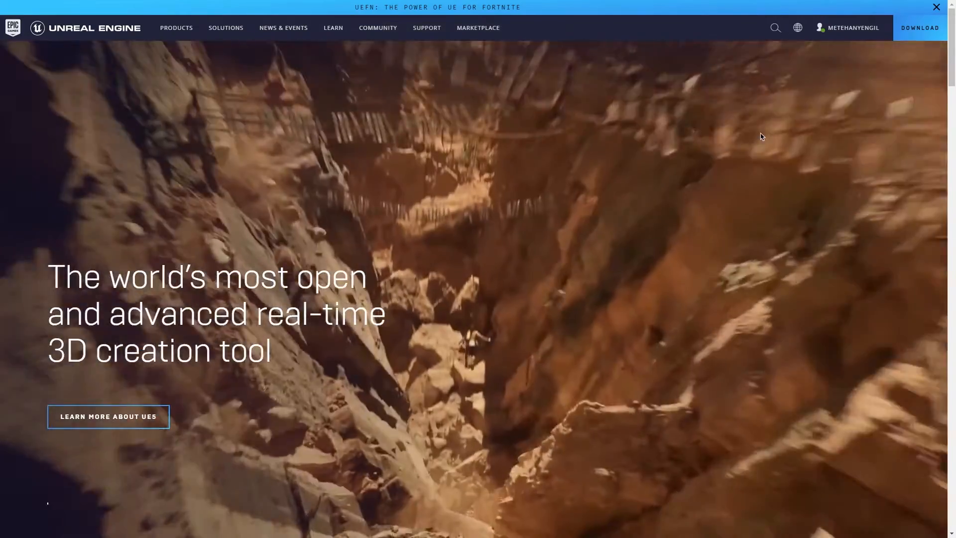
Scroll down the Unreal Engine homepage before launching Unreal Engine 5.
scroll("down", 3)
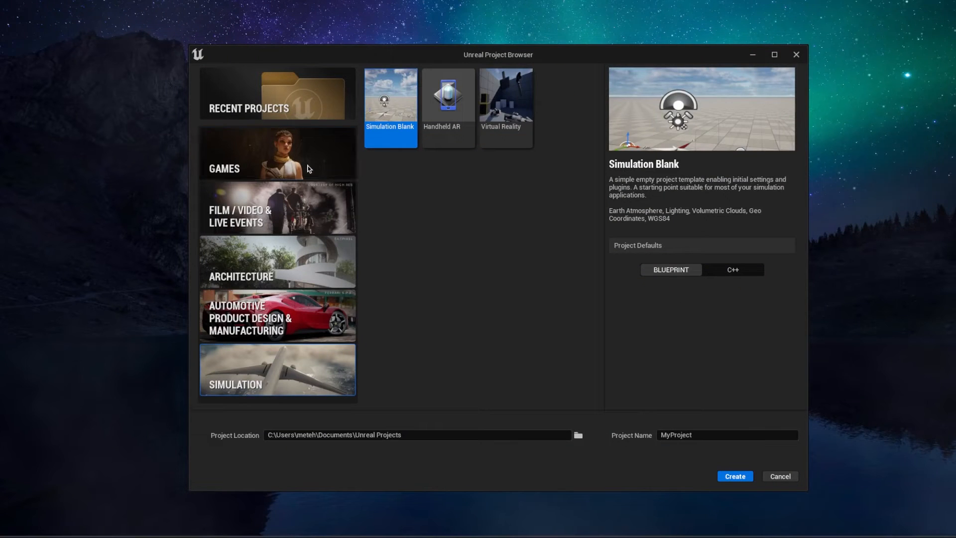
Choose the Games category and select the First Person template for the new project.
left_click(277, 153)
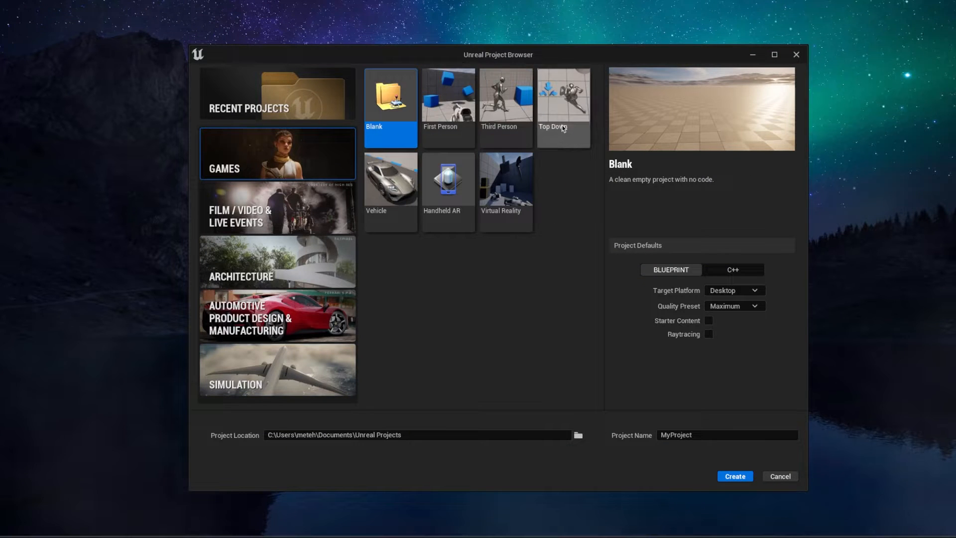
mouse_move(377, 244)
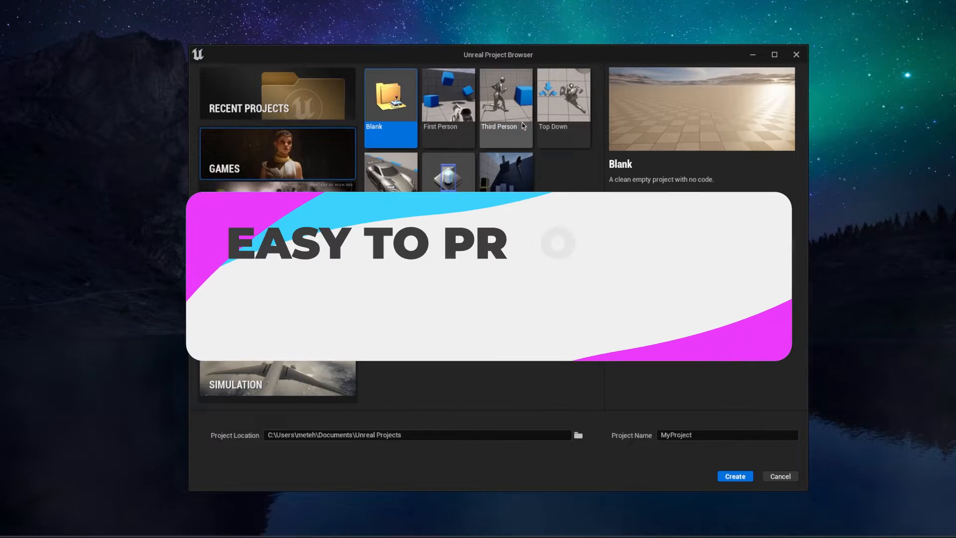
left_click(505, 103)
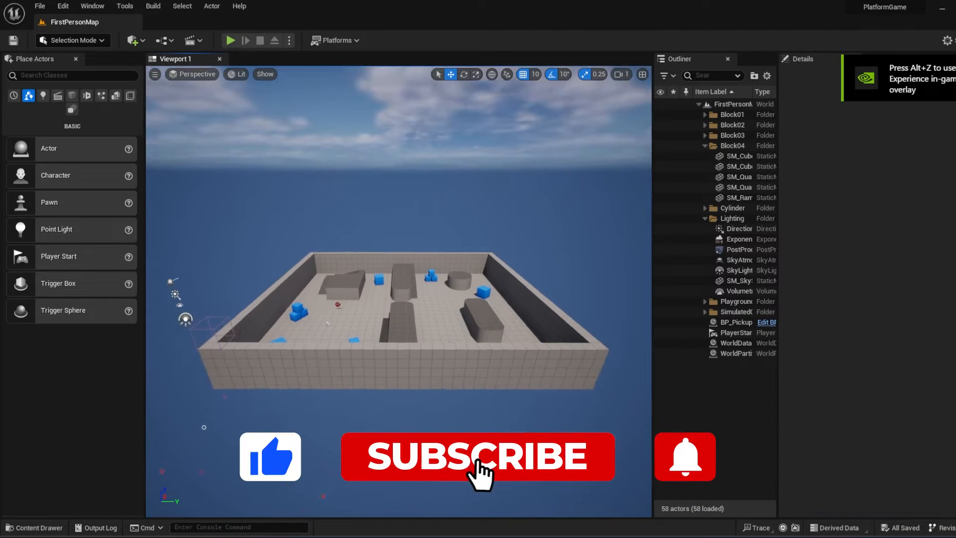
Play the FirstPersonMap level and take mouse control inside Viewport 1.
left_click(477, 457)
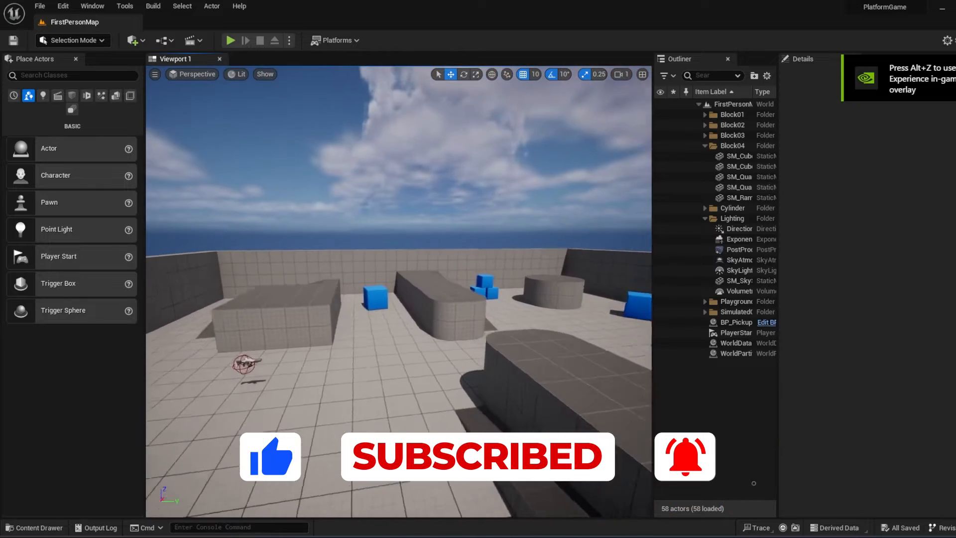
left_click(231, 40)
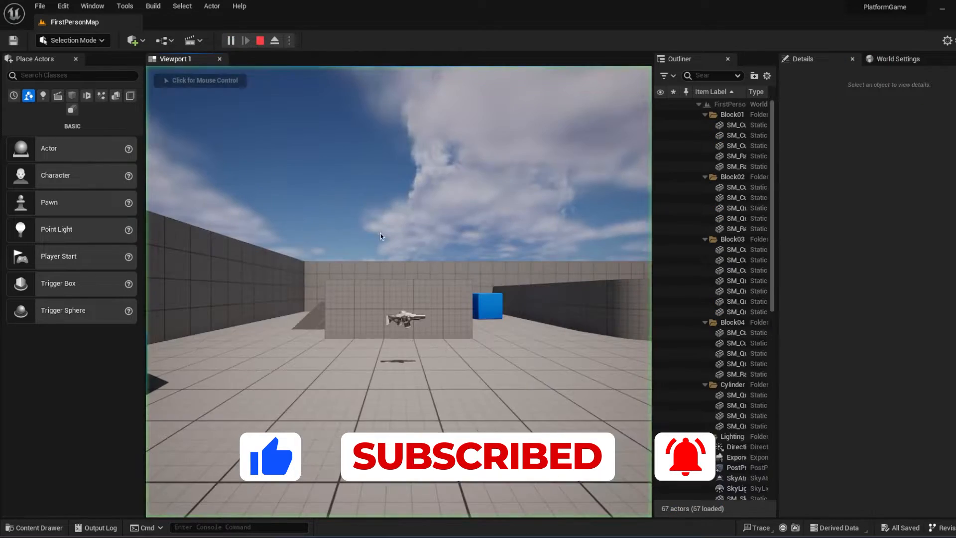
left_click(399, 244)
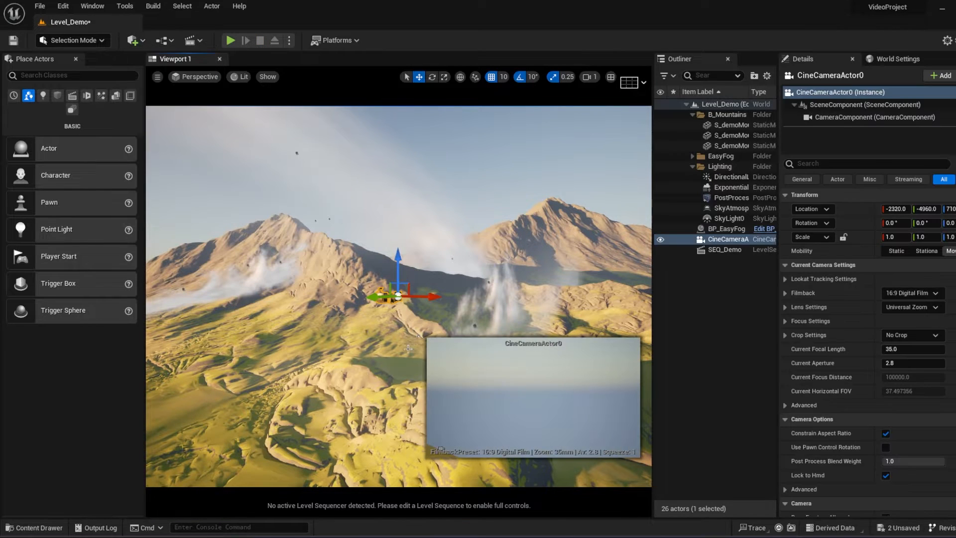
Tilt CineCameraActor0 down toward the mountains and move it near the peak.
right_click(389, 298)
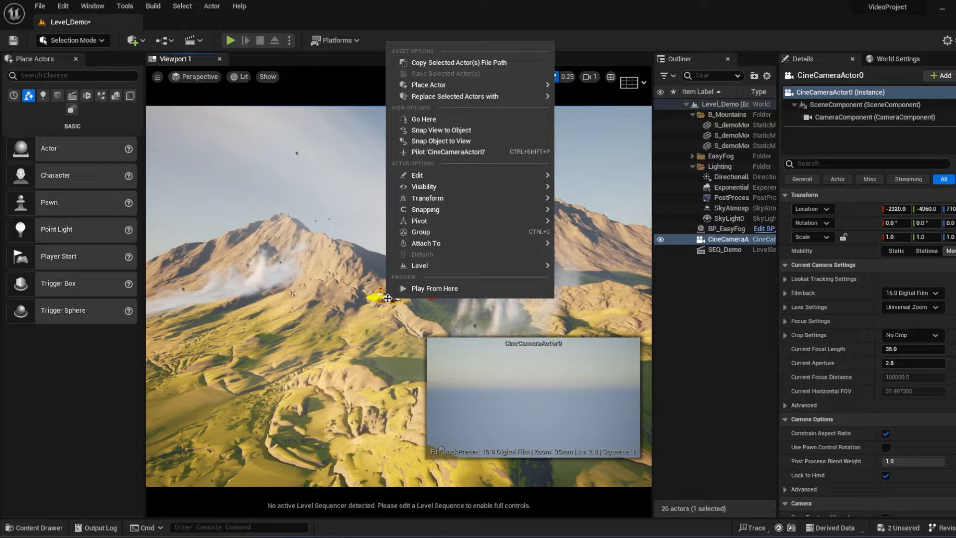
mouse_move(418, 176)
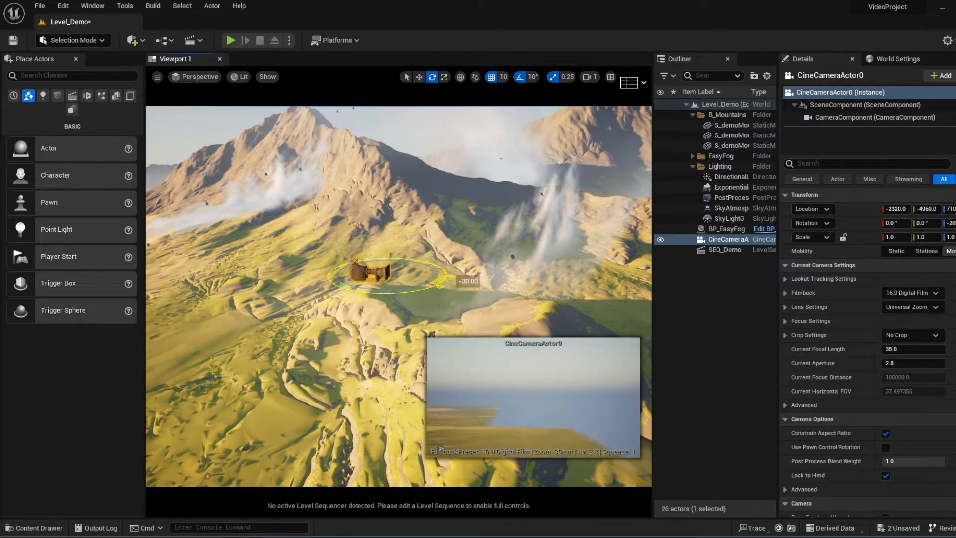
left_click_drag(427, 278, 372, 276)
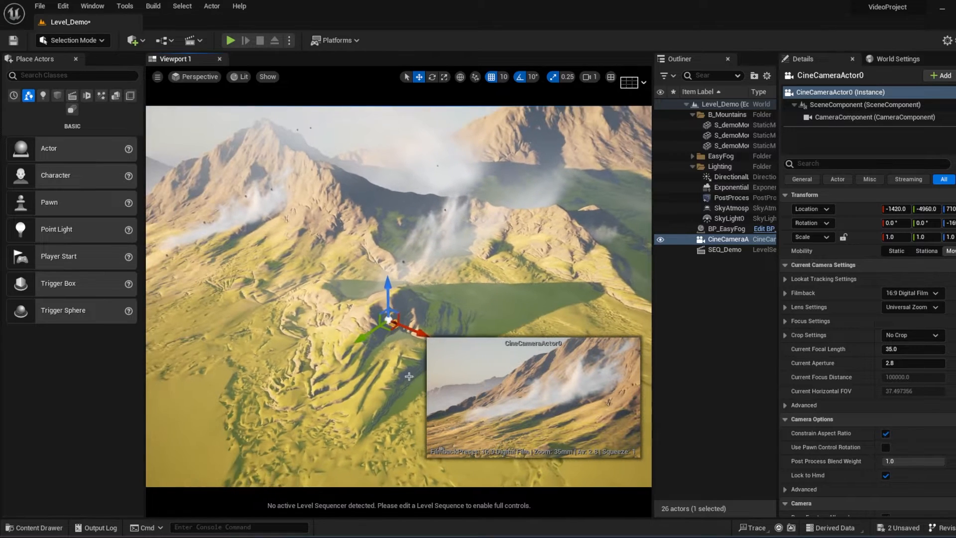
left_click_drag(387, 317, 335, 356)
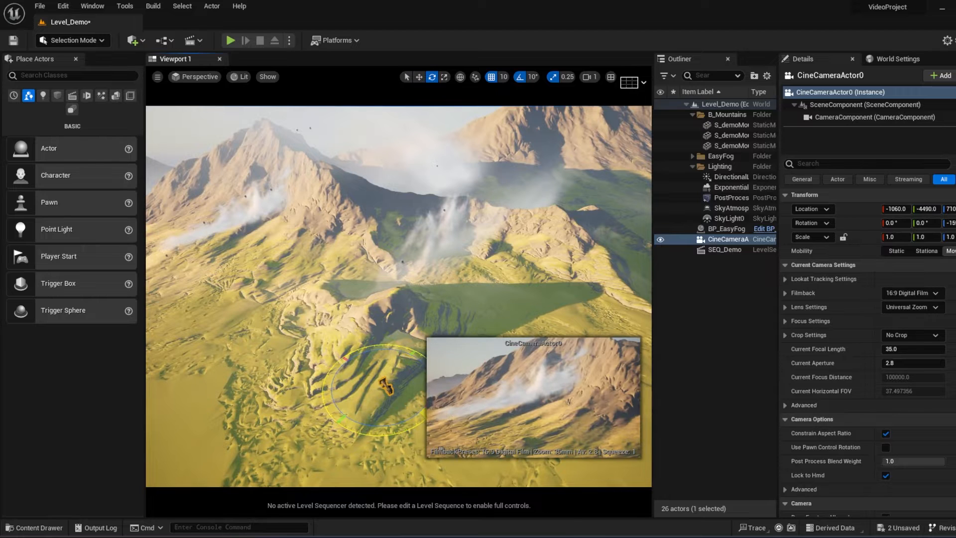
left_click(418, 76)
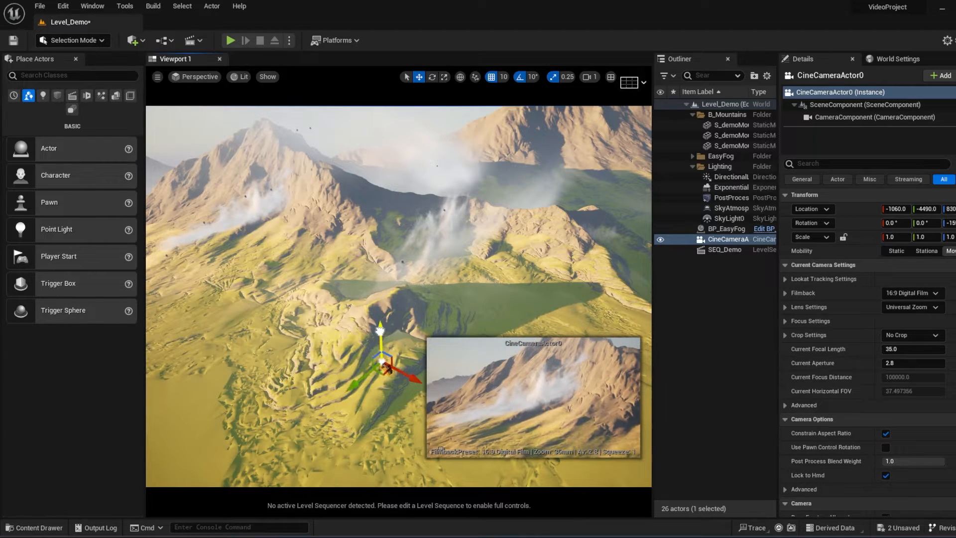
In Details, pick the 30mm Prime f/1.4 lens preset, Super 35mm filmback and 1.77 crop.
left_click(912, 307)
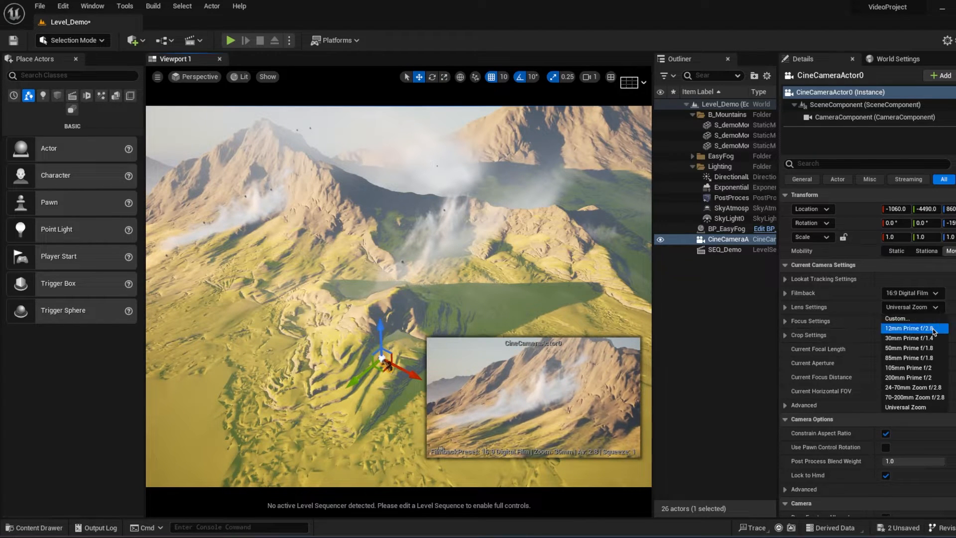
left_click(909, 328)
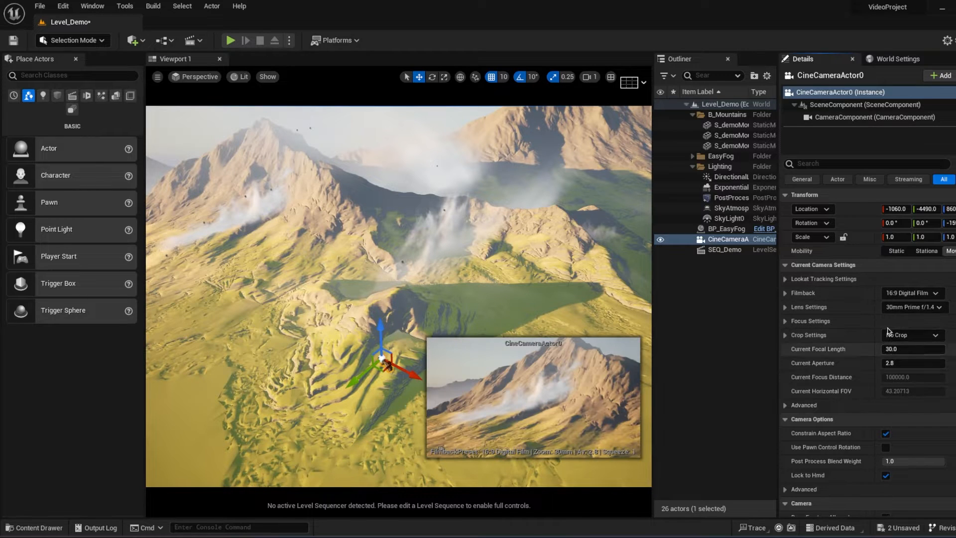
left_click(913, 293)
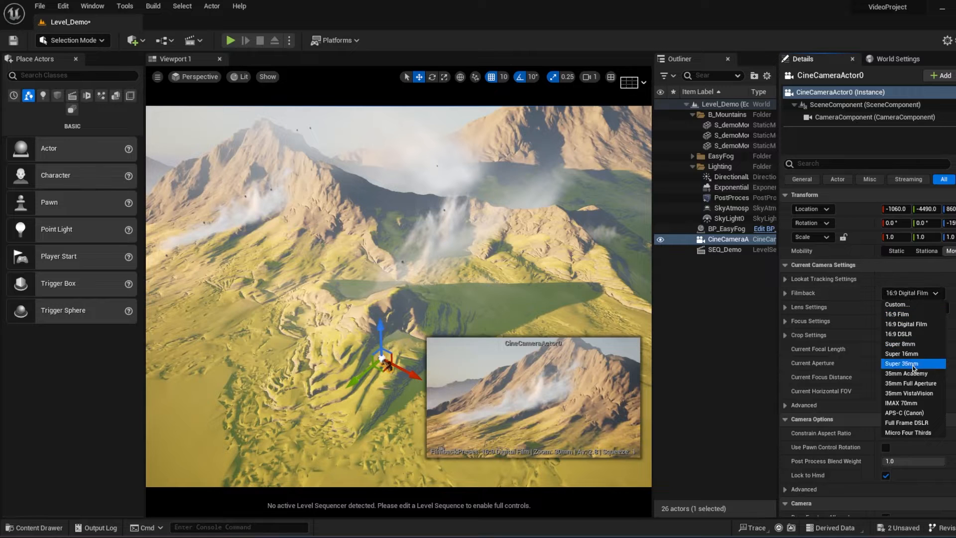
left_click(910, 363)
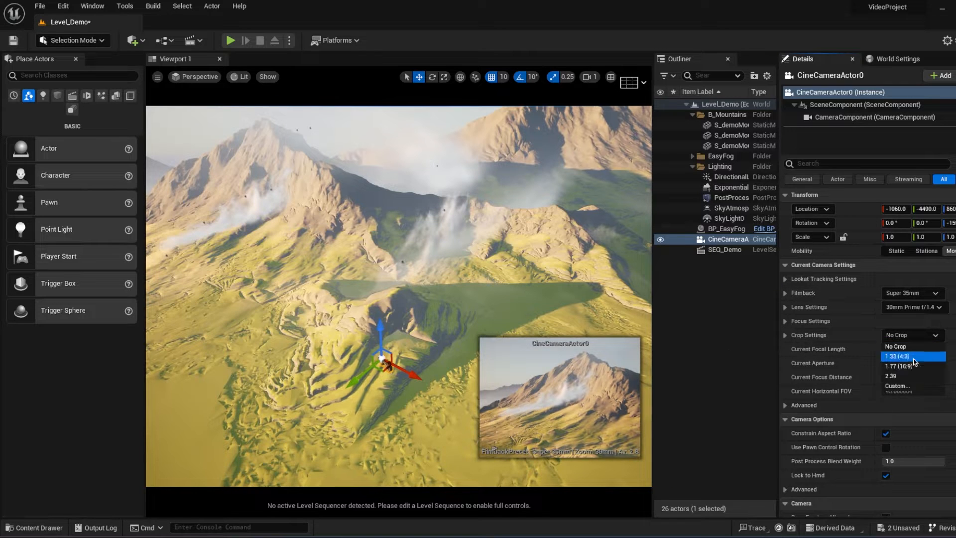
left_click(902, 366)
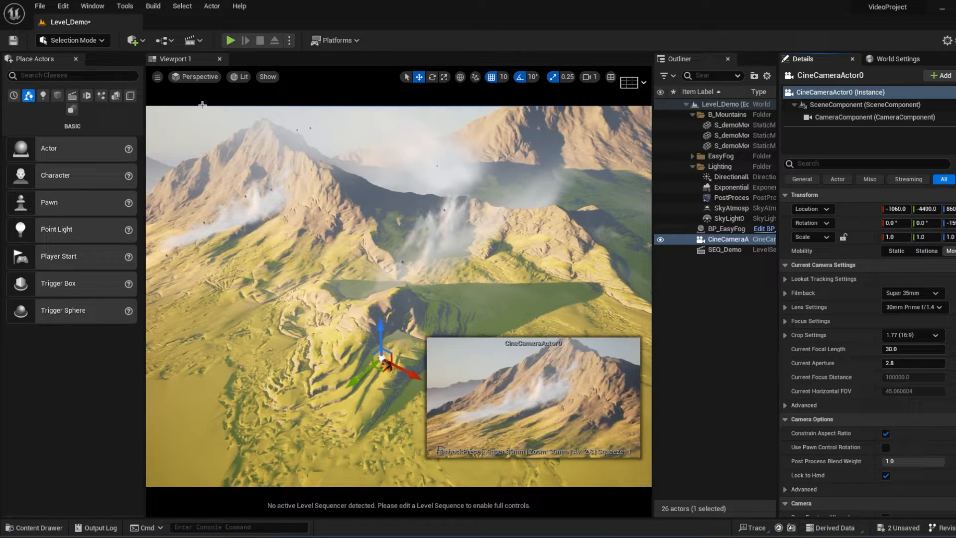
left_click(198, 77)
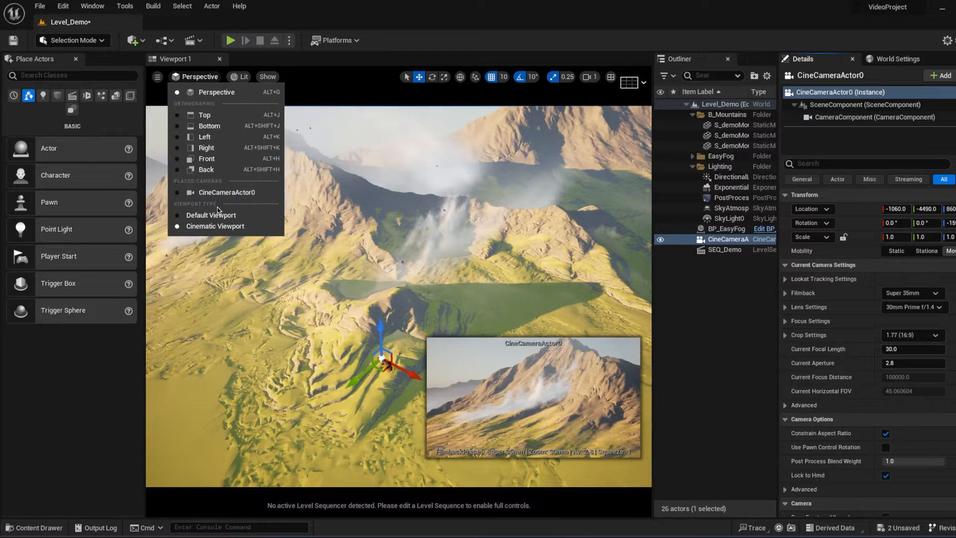
Pilot the cine camera and set focus distance to 50.005676 using the debug focus plane.
left_click(228, 192)
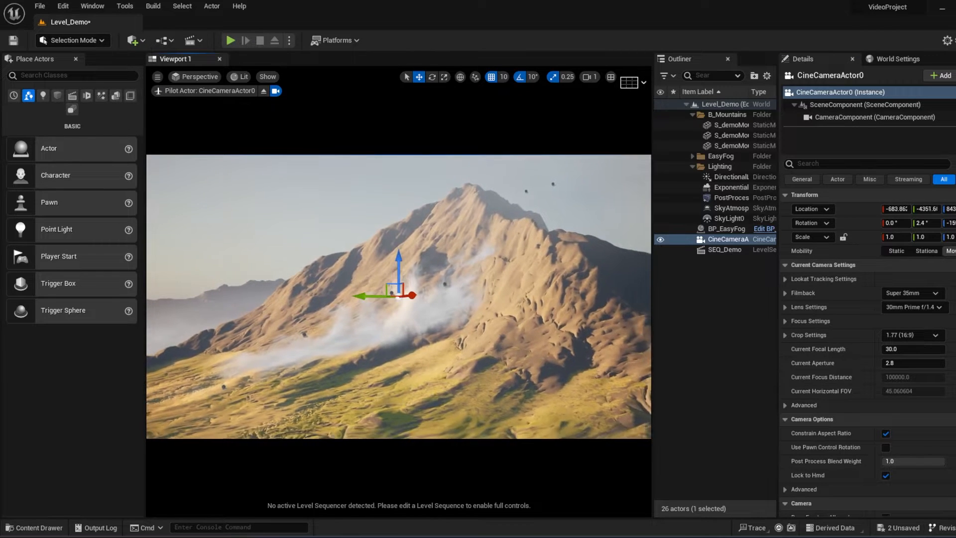
left_click(786, 321)
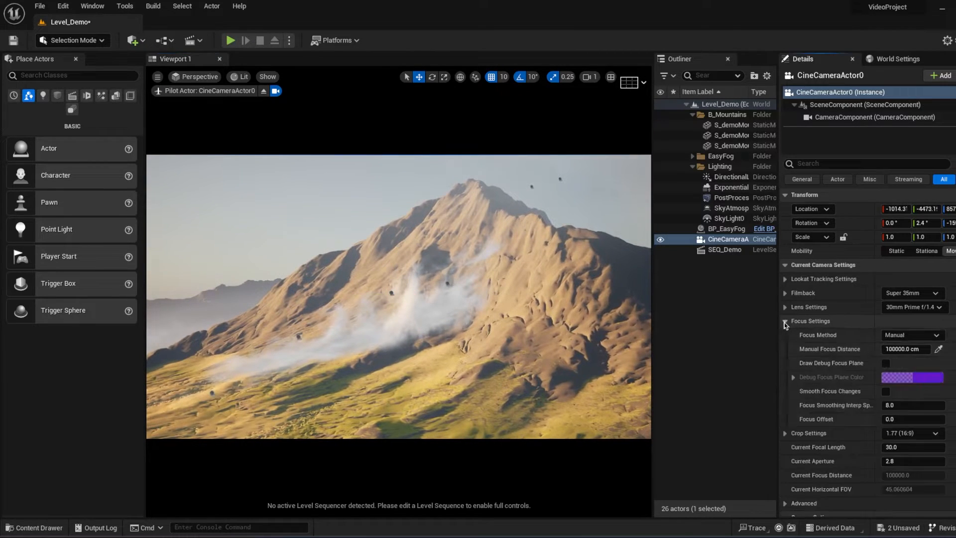
mouse_move(887, 363)
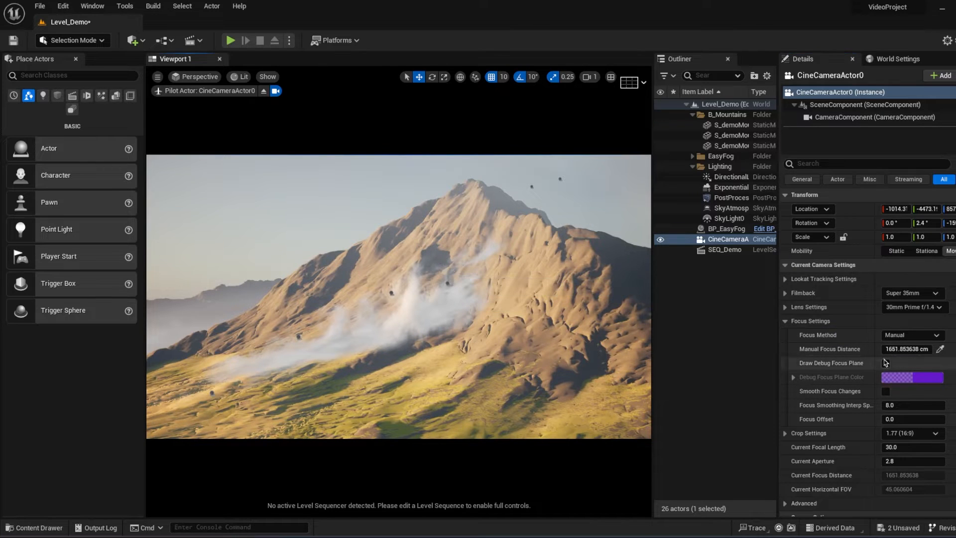
left_click(885, 363)
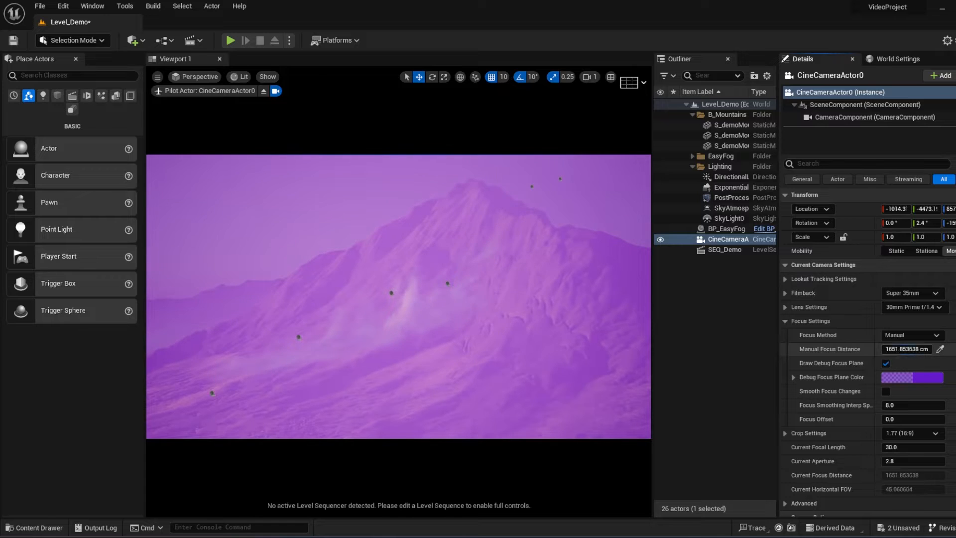
type("50.005676")
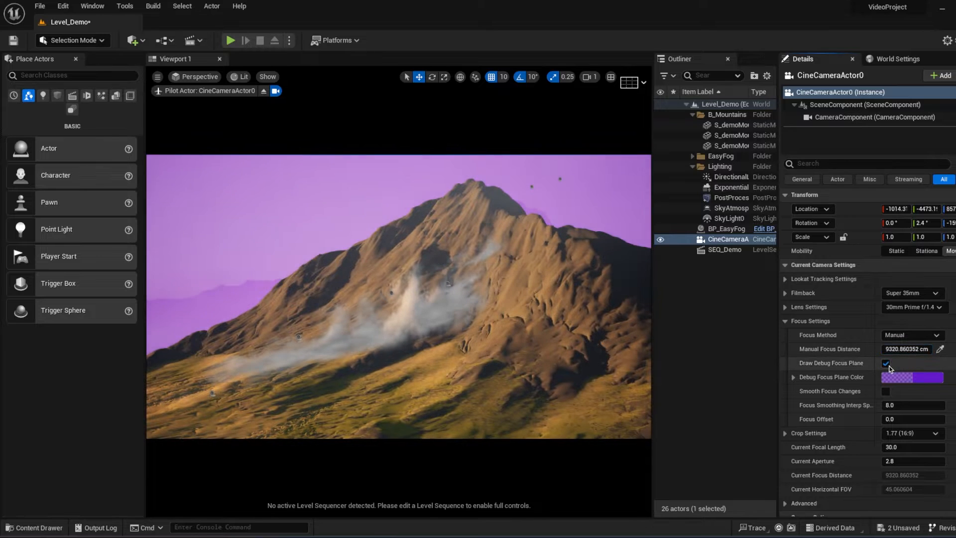
left_click(885, 363)
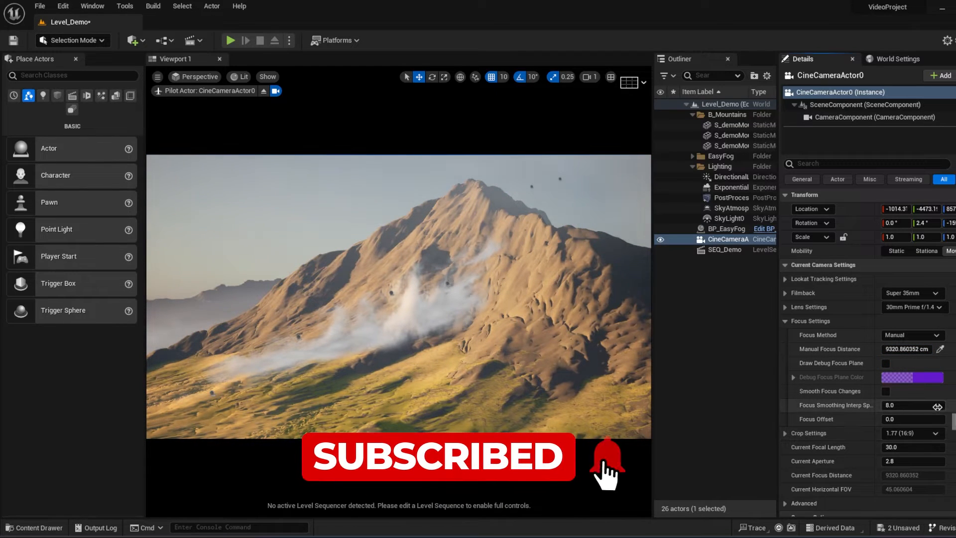
Set the camera aperture to 1.4 and enter 15 in the lens settings.
scroll("down", 3)
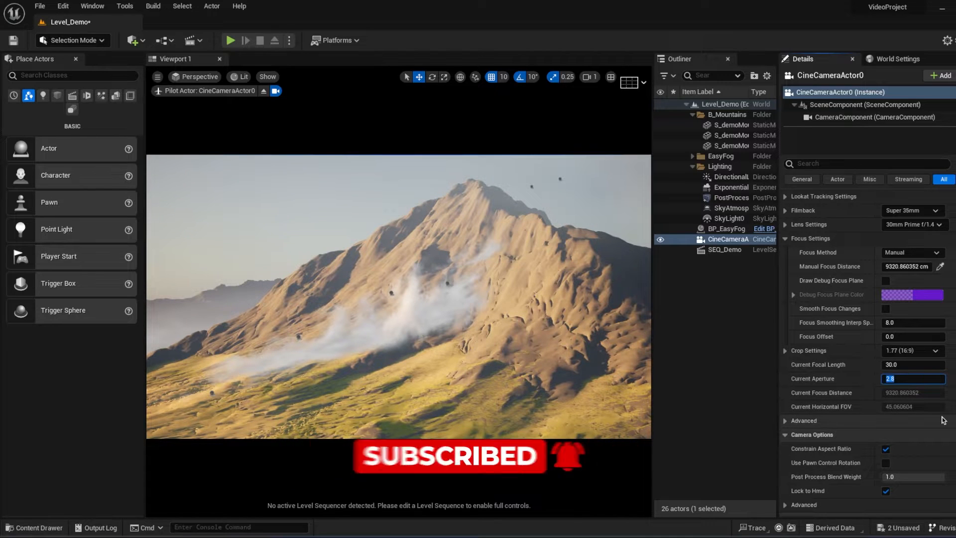
type("1.4")
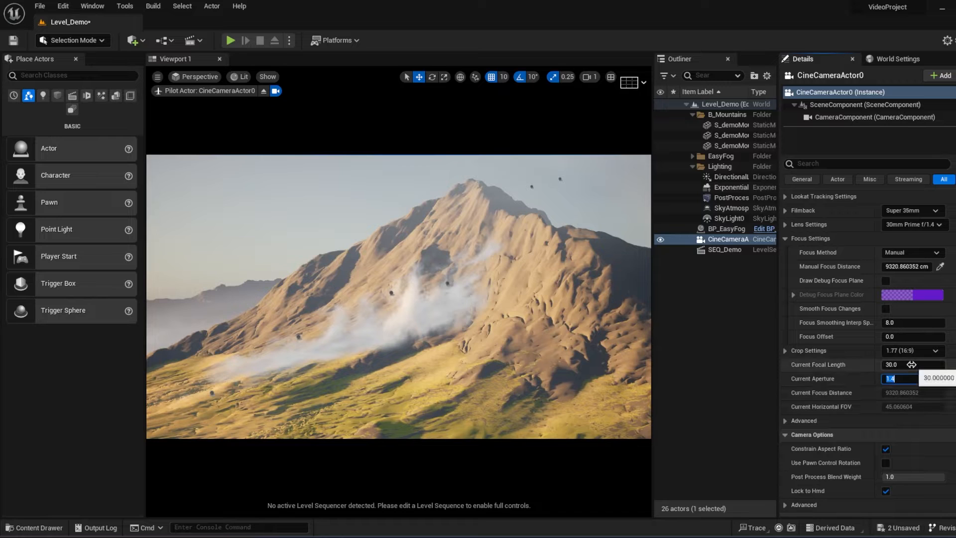
type("15")
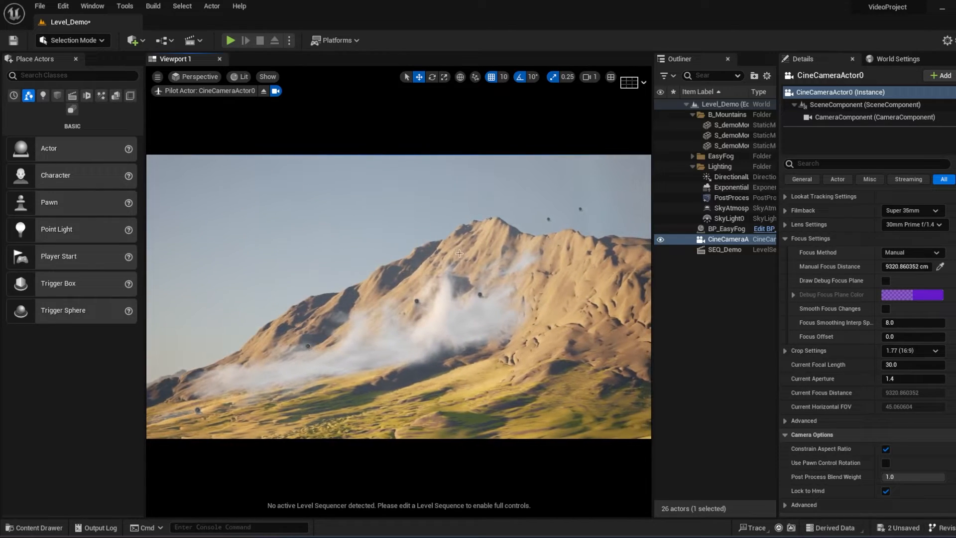
left_click(729, 187)
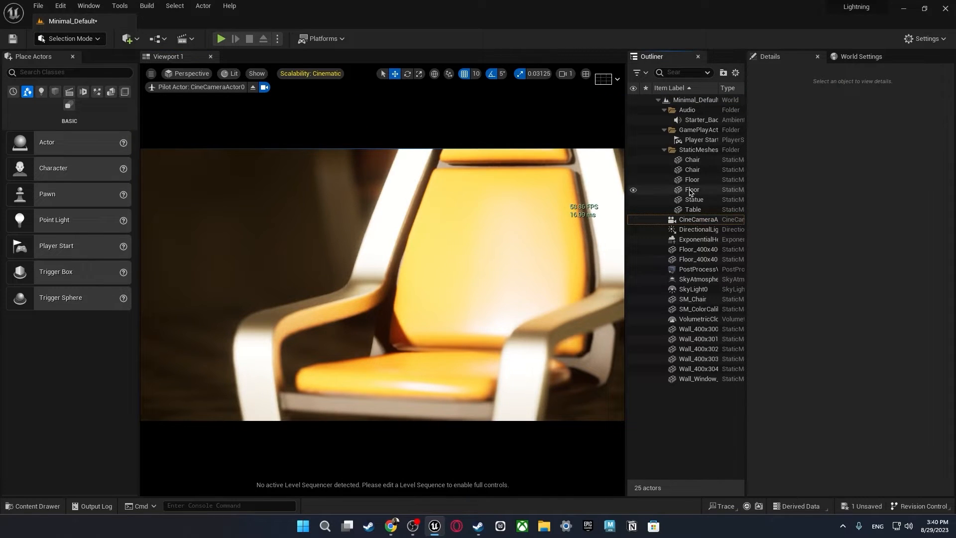
Select CineCameraActor0 and toggle Draw Debug Focus Plane under Focus Settings.
left_click(699, 219)
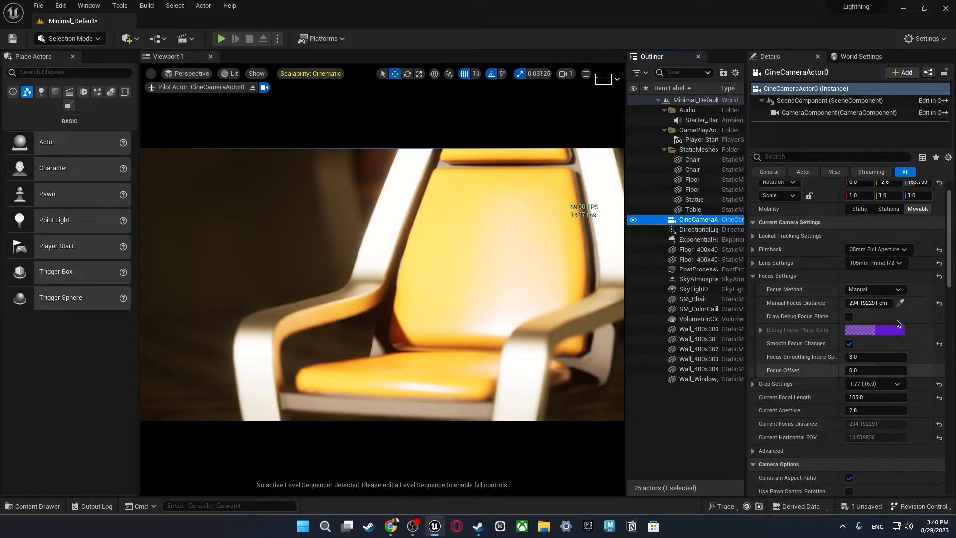
left_click(849, 316)
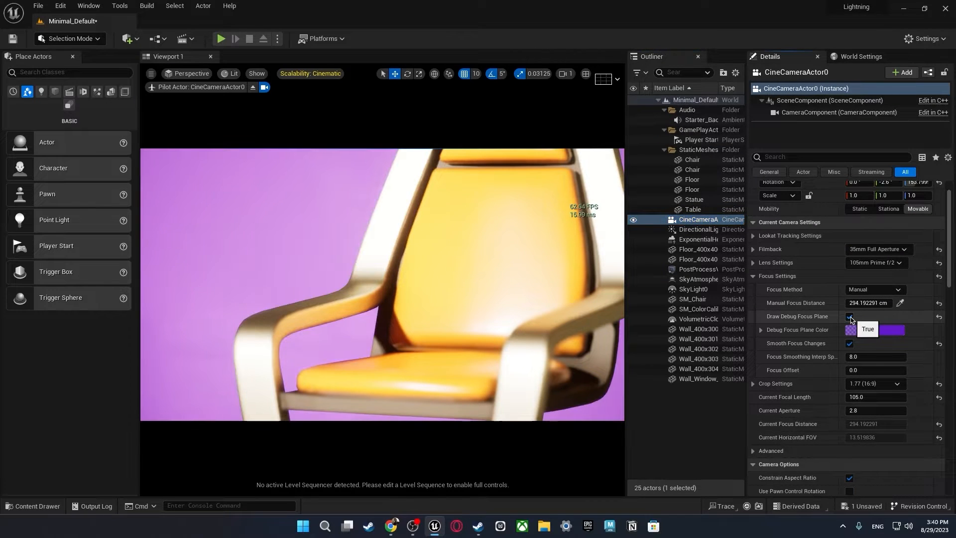
left_click(849, 316)
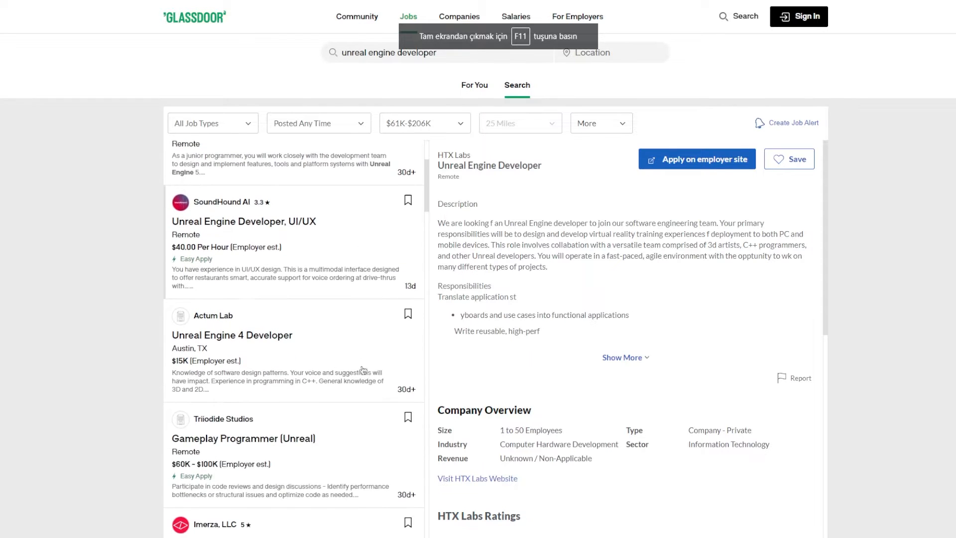
Scroll through the 'unreal engine developer' job results and their salaries.
scroll("down", 3)
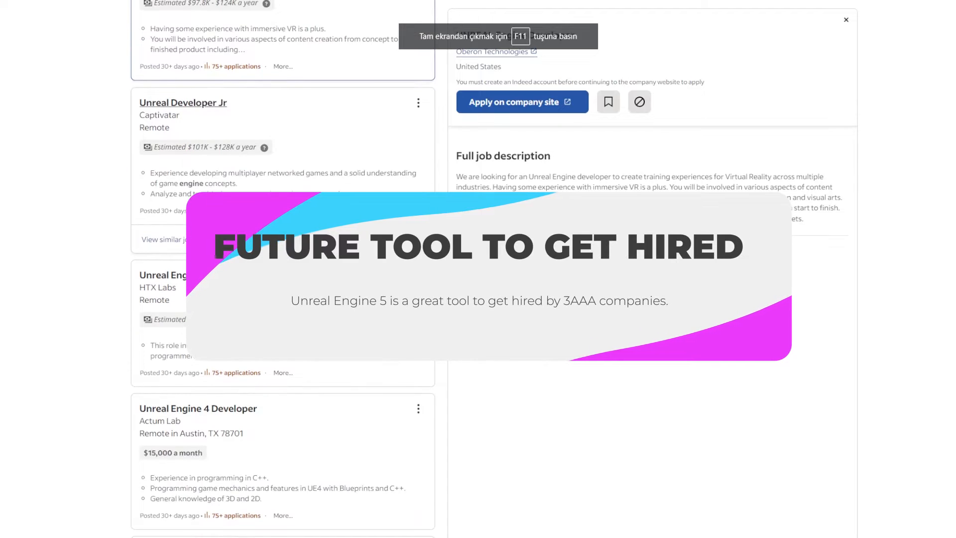
scroll("down", 3)
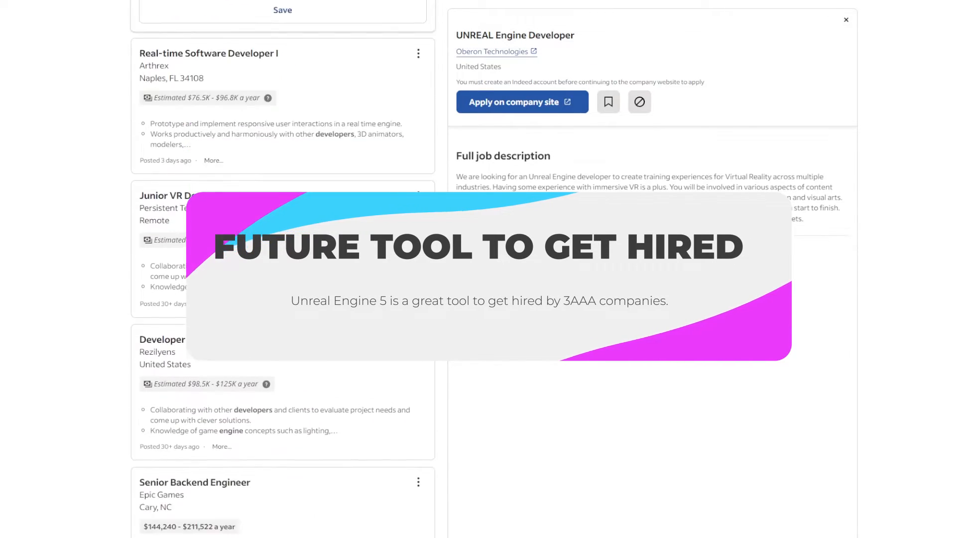
scroll("down", 3)
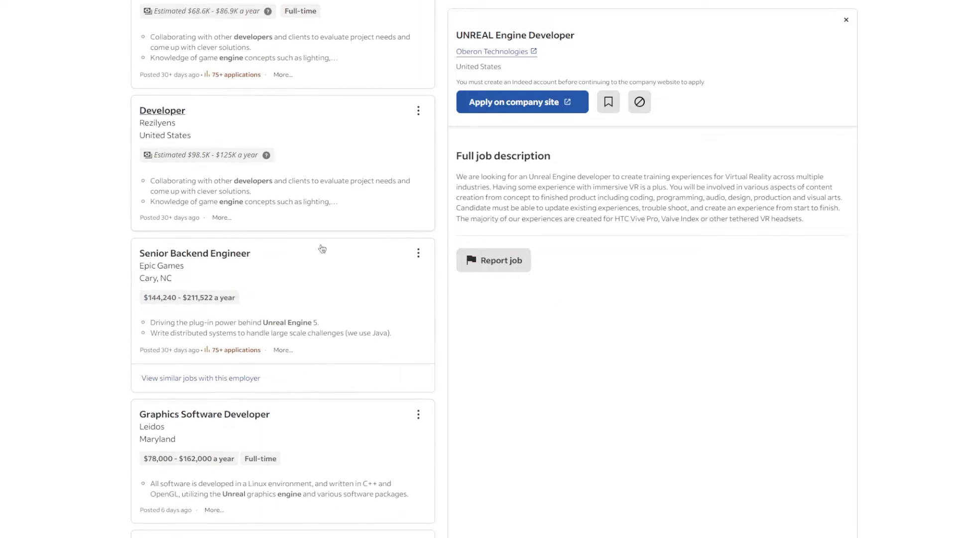
scroll("down", 3)
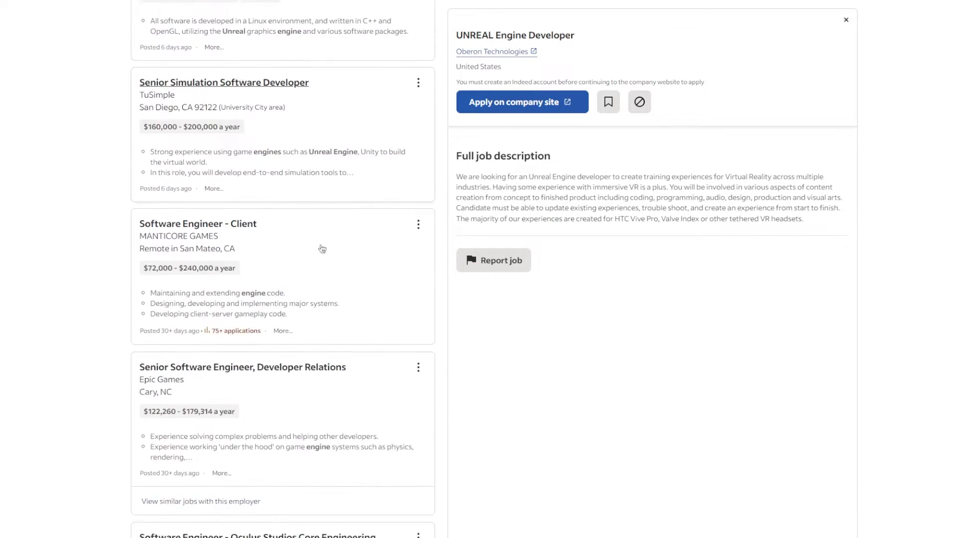
scroll("down", 3)
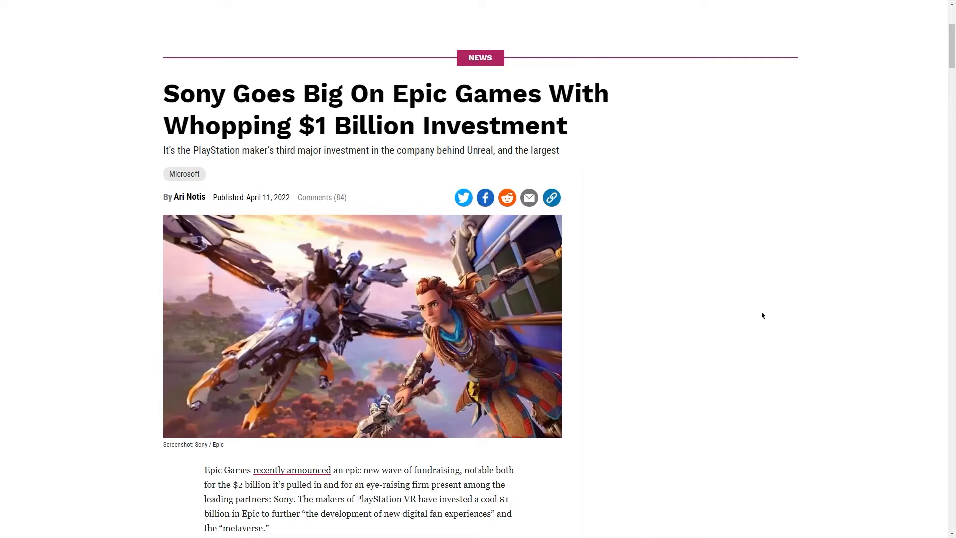
Scroll further down the Kotaku article on Sony's $1 billion Epic investment.
scroll("down", 3)
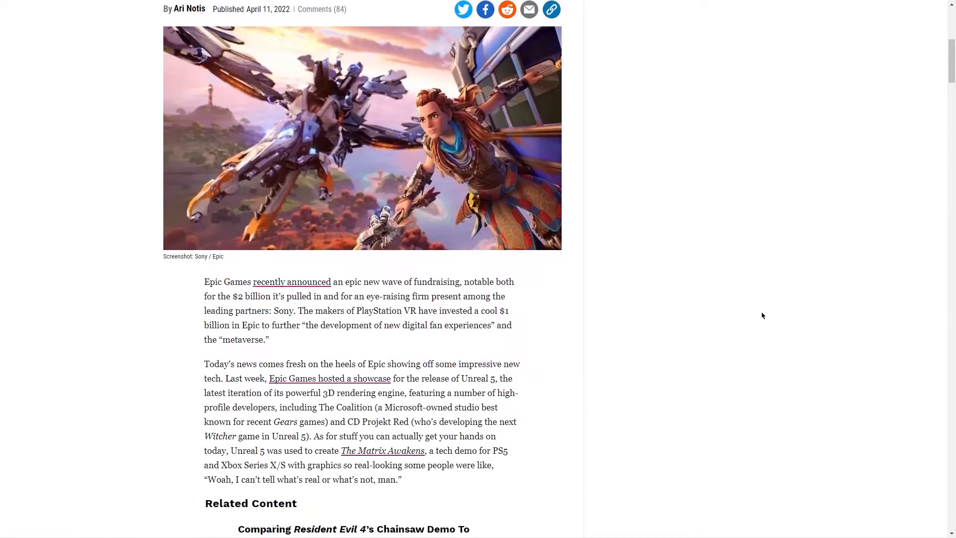
scroll("down", 3)
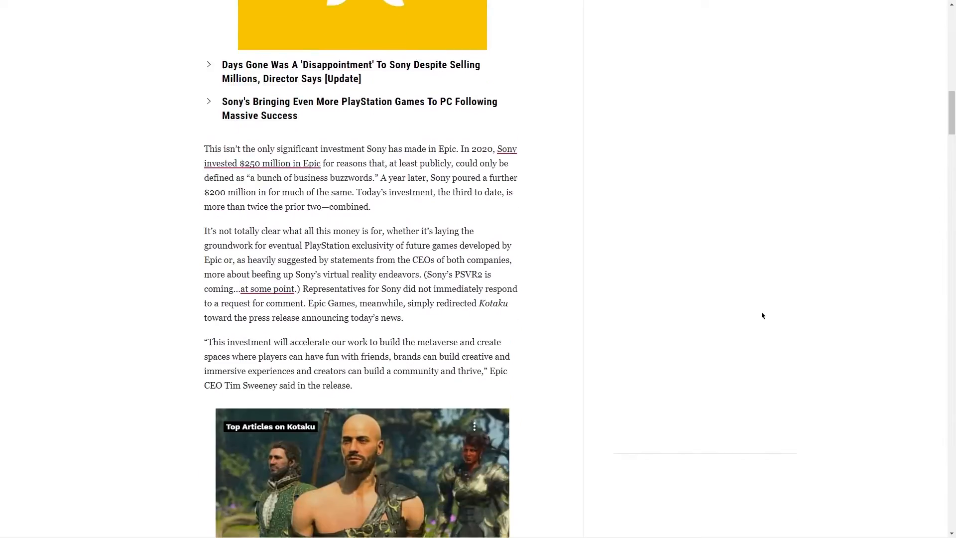
scroll("down", 3)
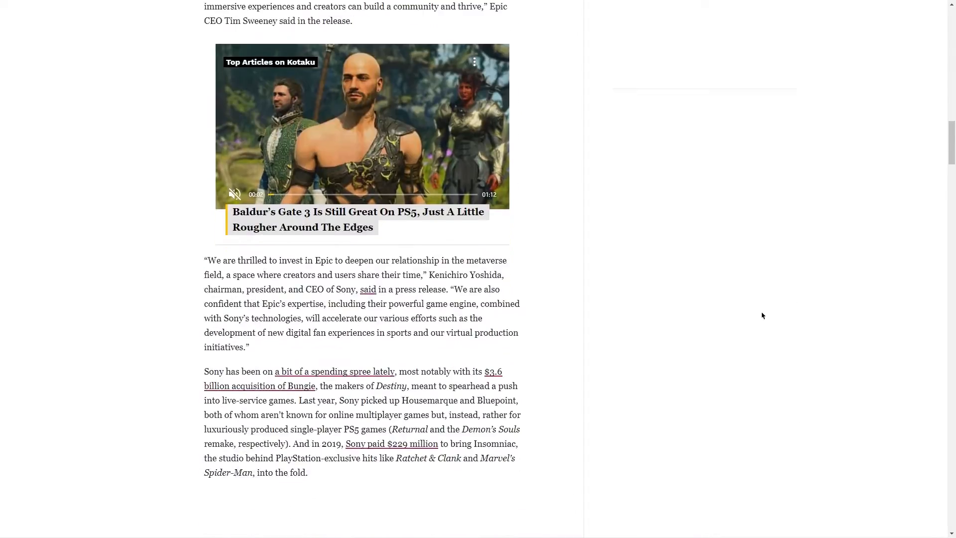
scroll("down", 3)
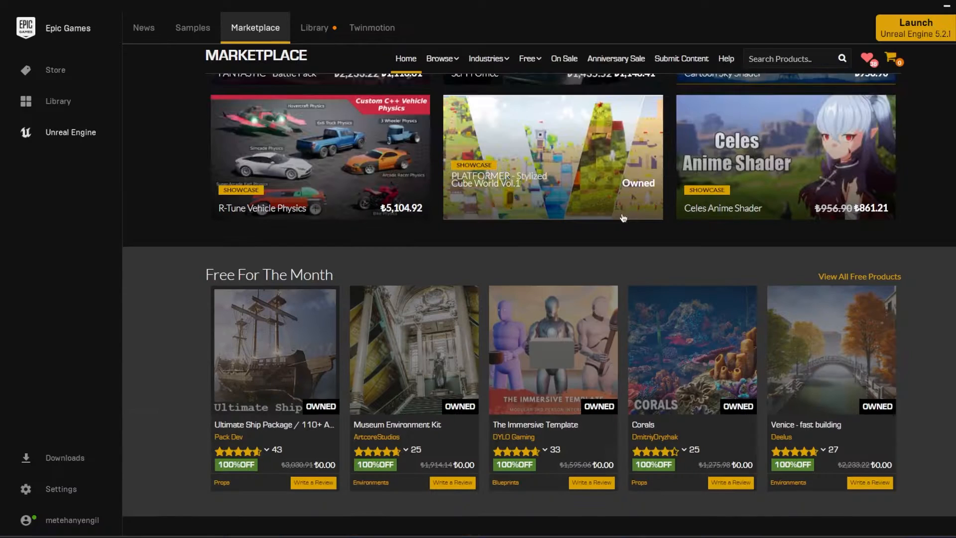
Scroll the marketplace page and go to browse products.
scroll("down", 3)
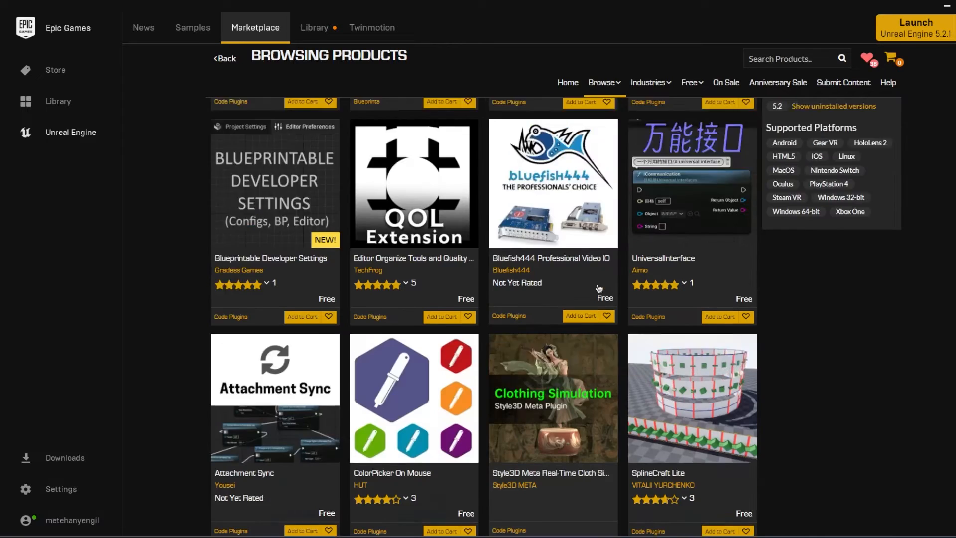
scroll("up", 3)
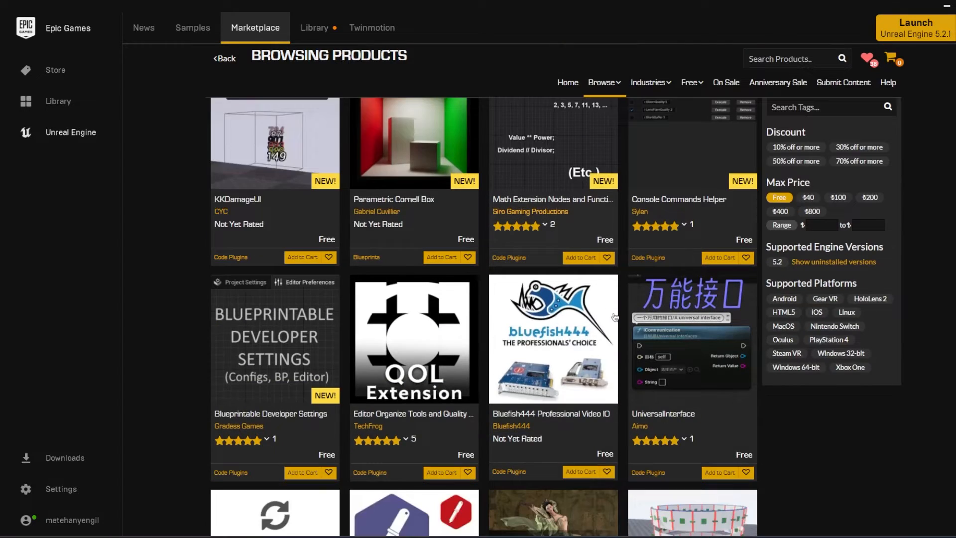
scroll("down", 3)
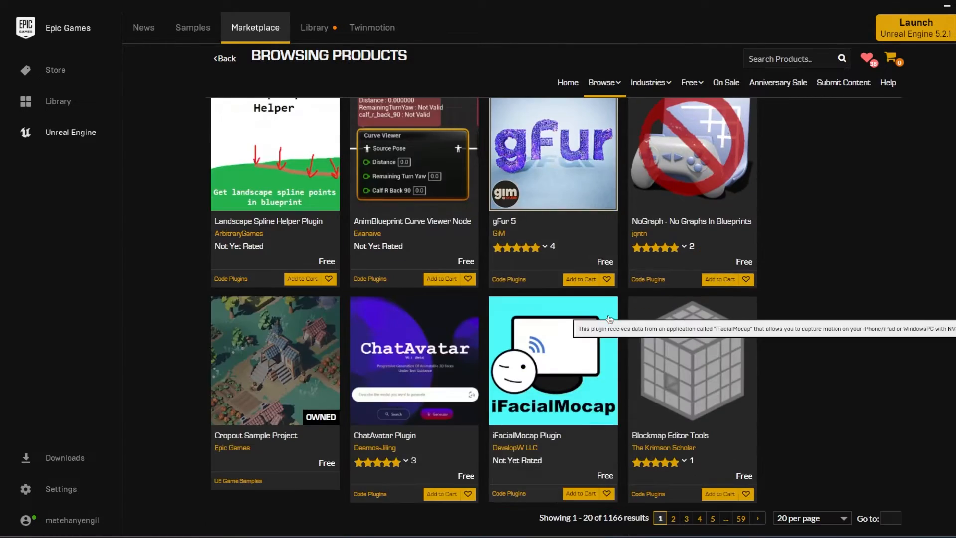
left_click(673, 518)
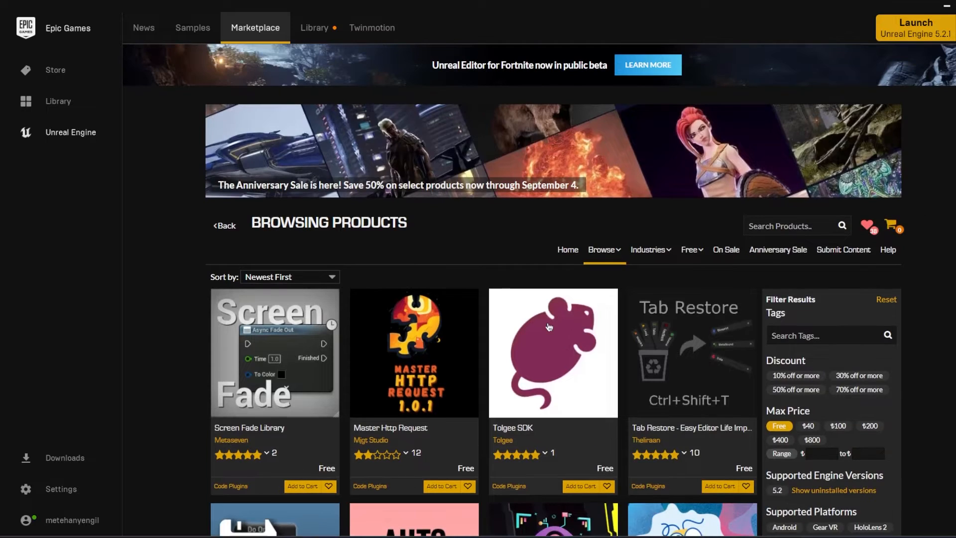
Open the Free categories list and scroll through the free Megascans collections.
left_click(691, 249)
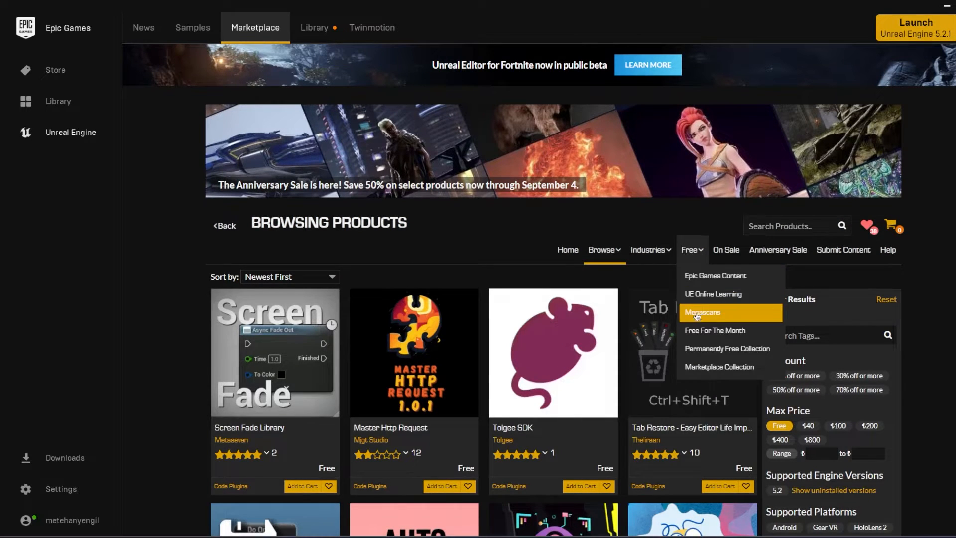
left_click(704, 312)
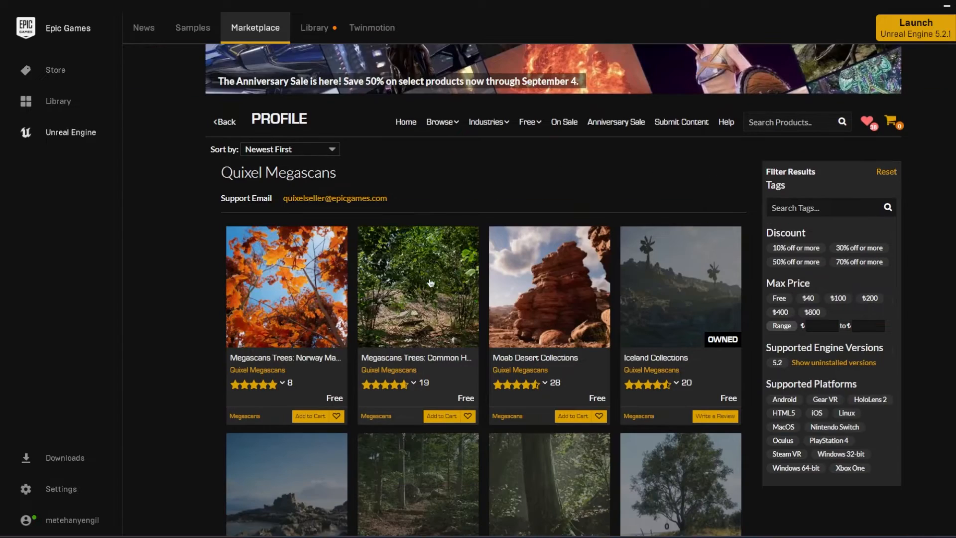
scroll("down", 3)
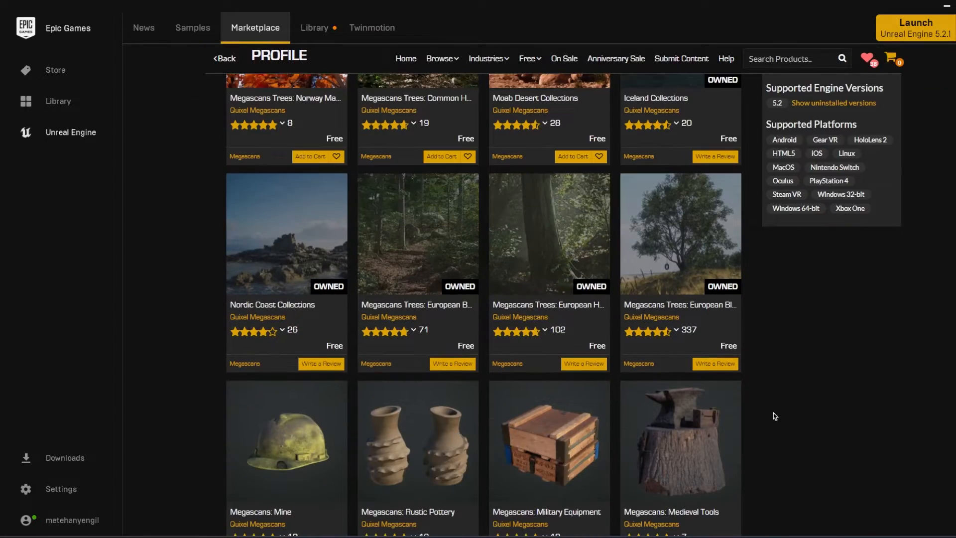
scroll("down", 3)
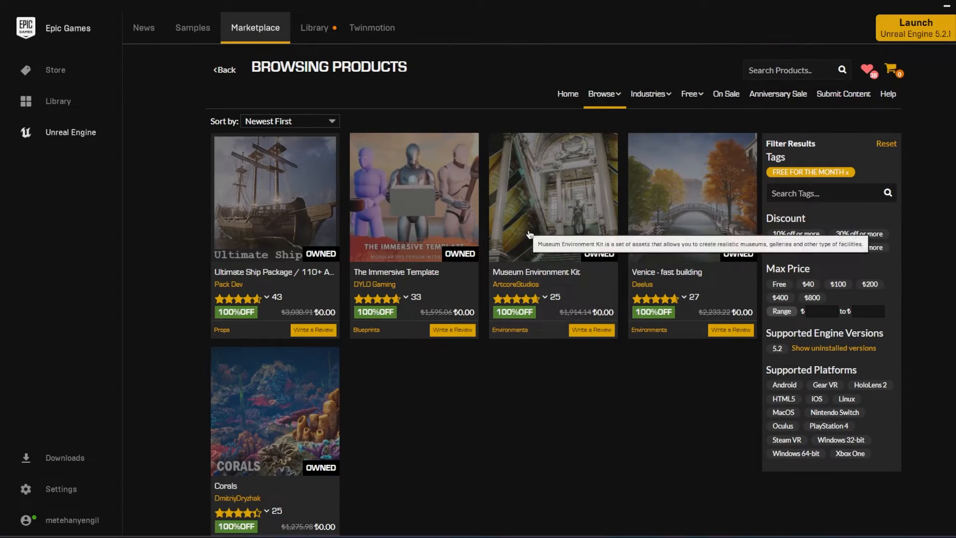
Open the Museum Environment Kit page, then list the free UE Online Learning products.
left_click(552, 196)
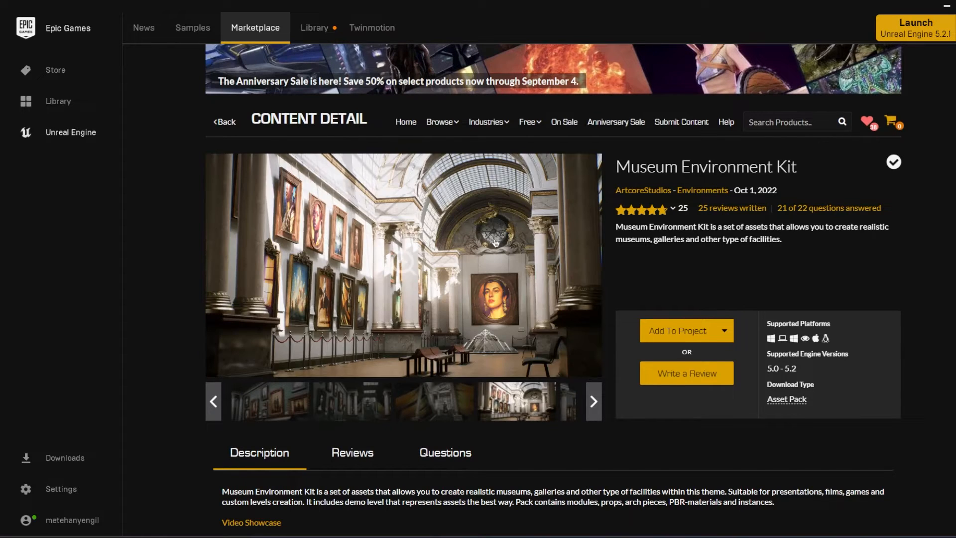
left_click(528, 121)
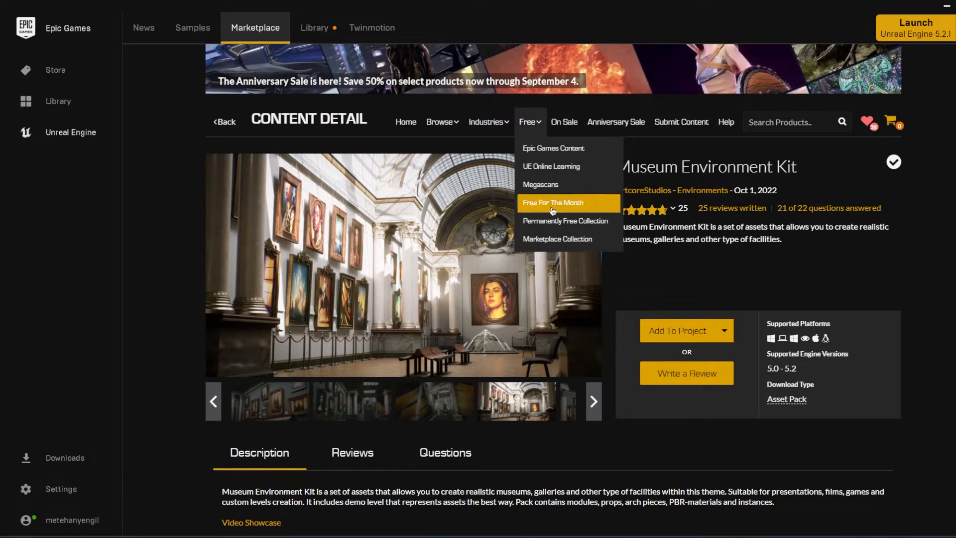
left_click(551, 165)
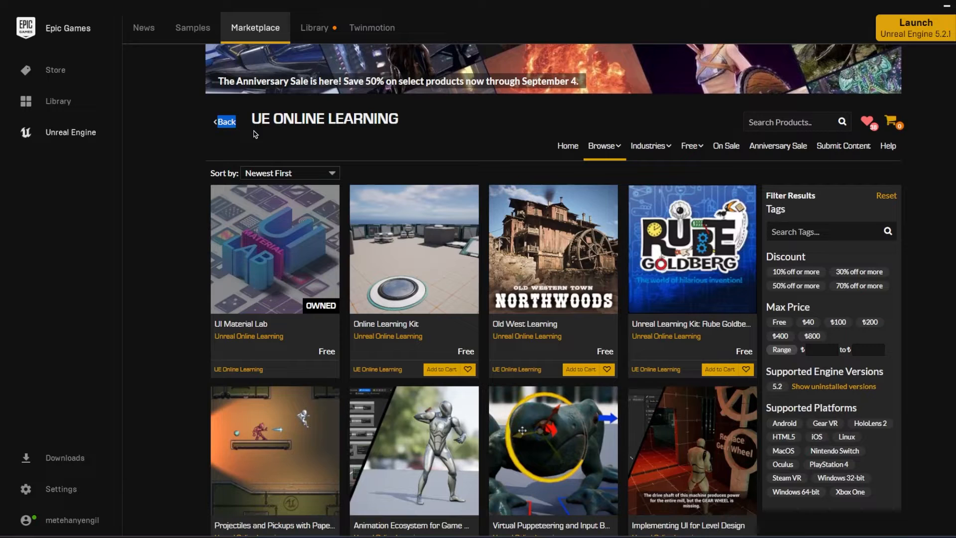
mouse_move(402, 120)
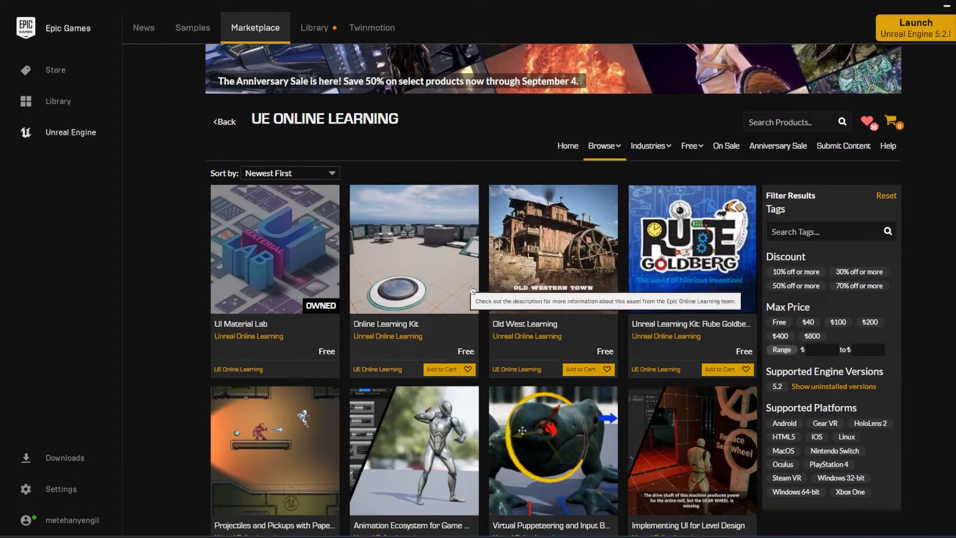
Cycle through the Unreal Learning Kit preview images, then show the Architecture products.
scroll("down", 3)
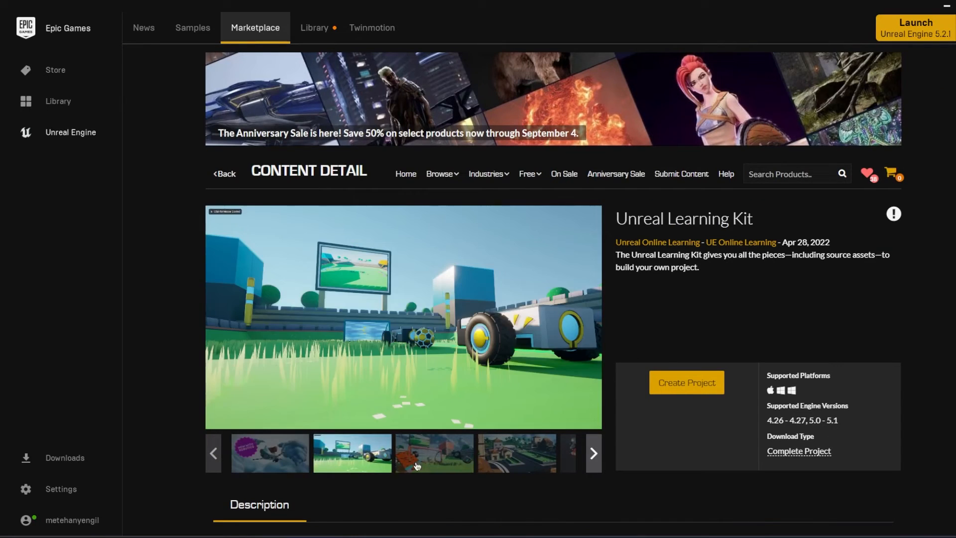
left_click(592, 453)
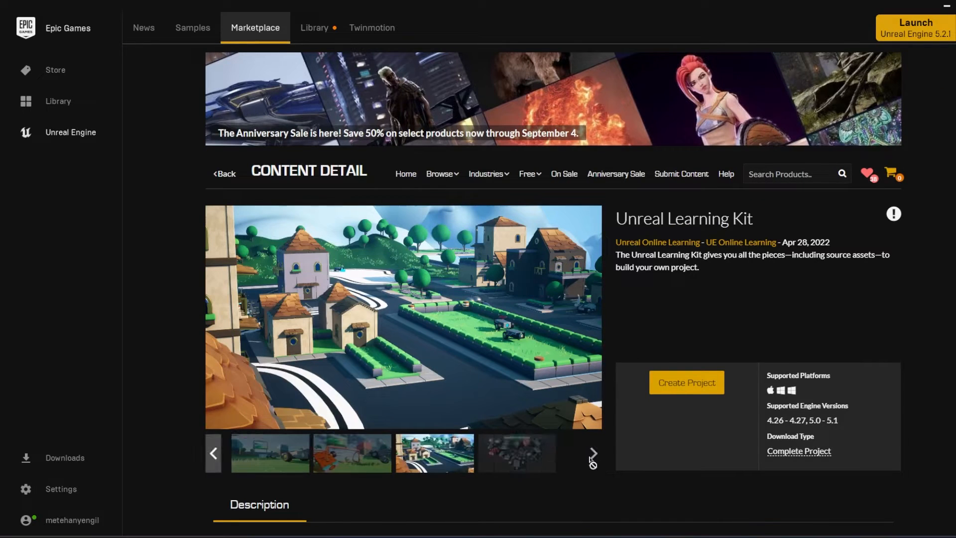
left_click(592, 453)
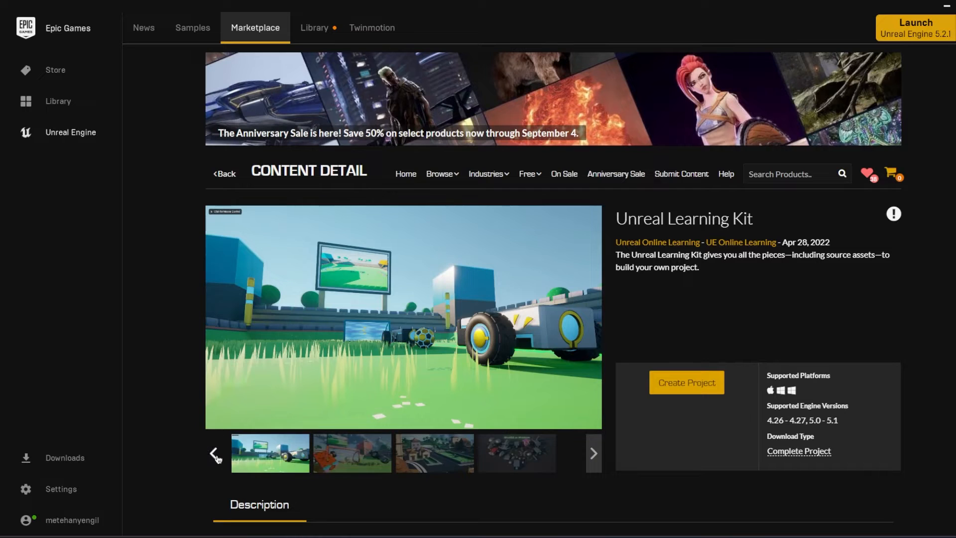
left_click(487, 173)
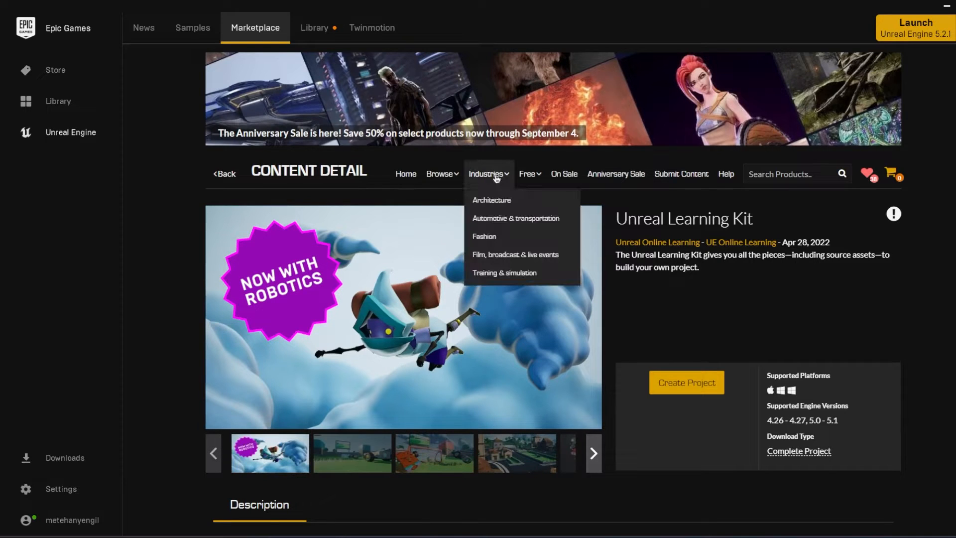
left_click(440, 174)
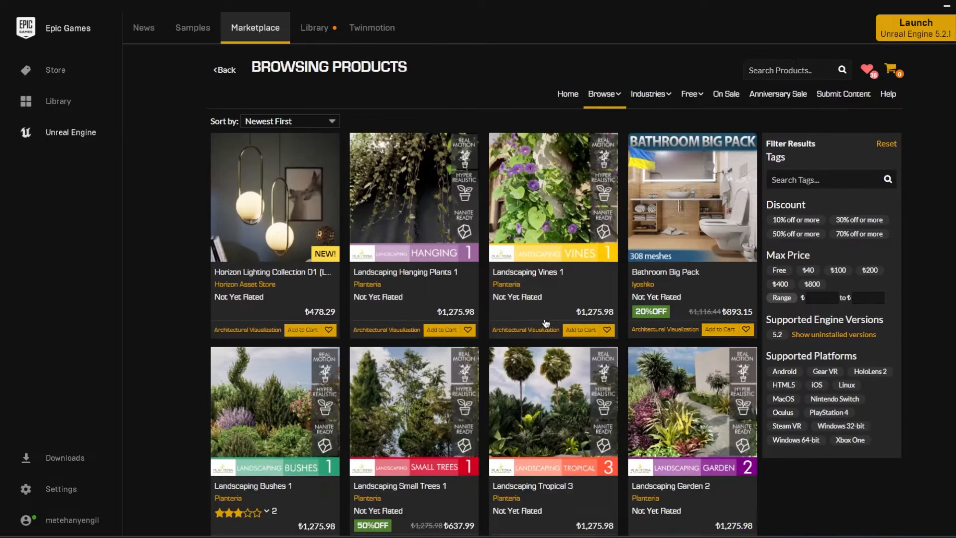
Browse the Film, broadcast & live events industry products.
scroll("down", 3)
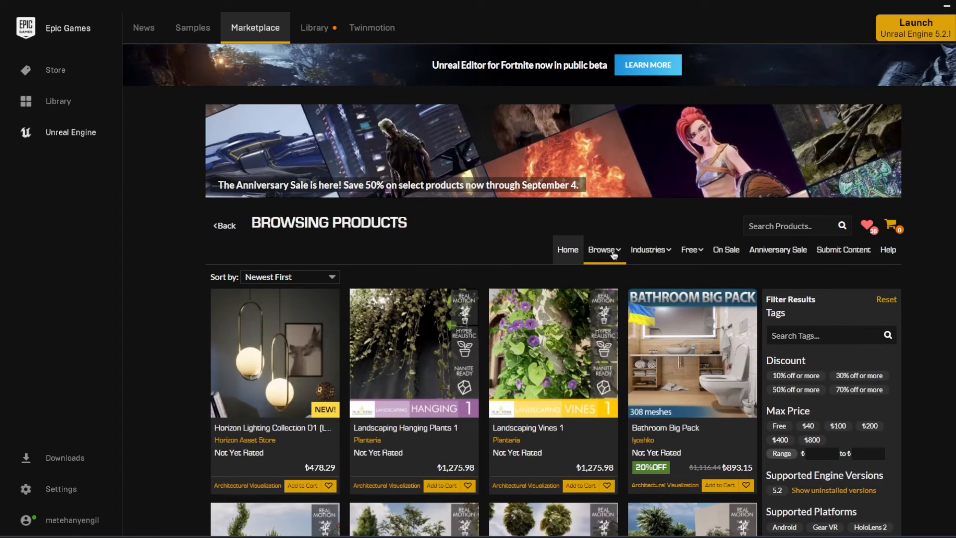
left_click(649, 249)
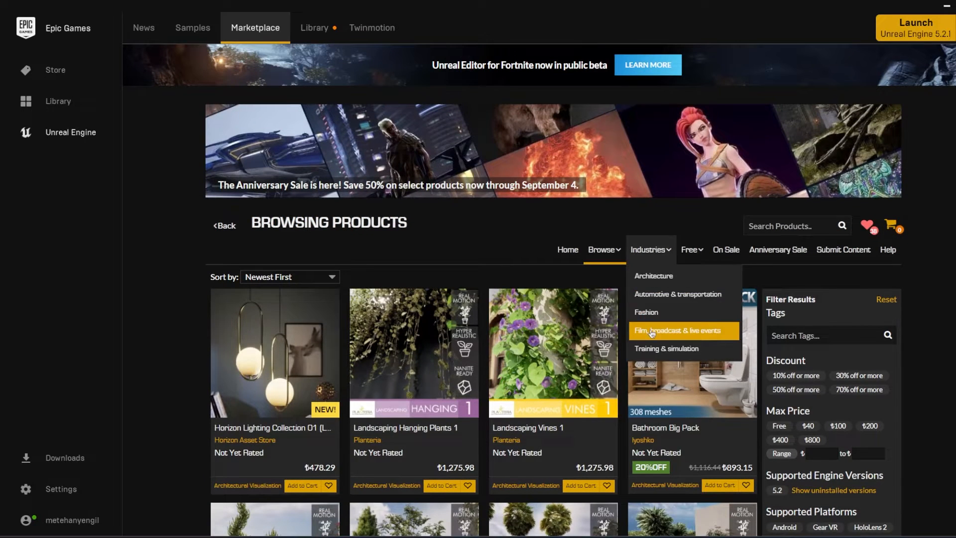
left_click(678, 330)
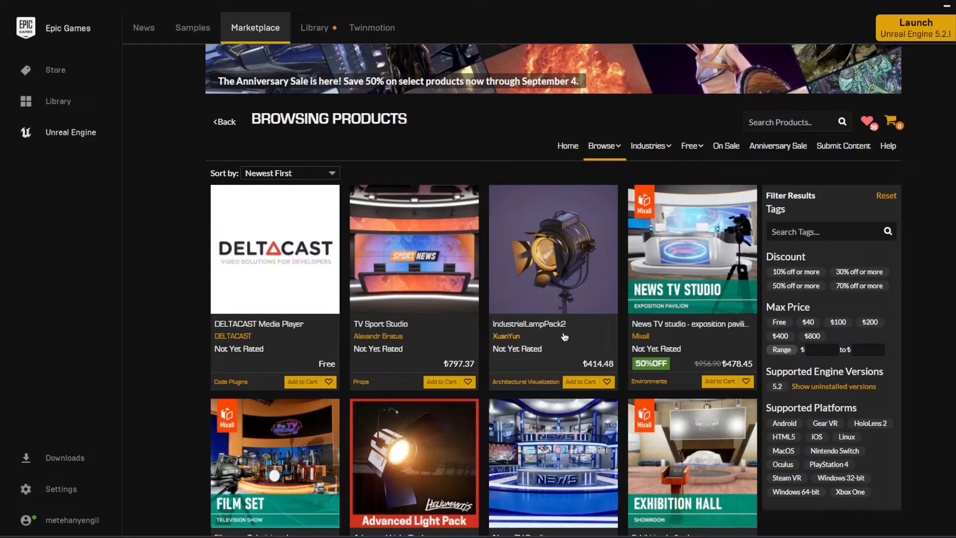
scroll("down", 3)
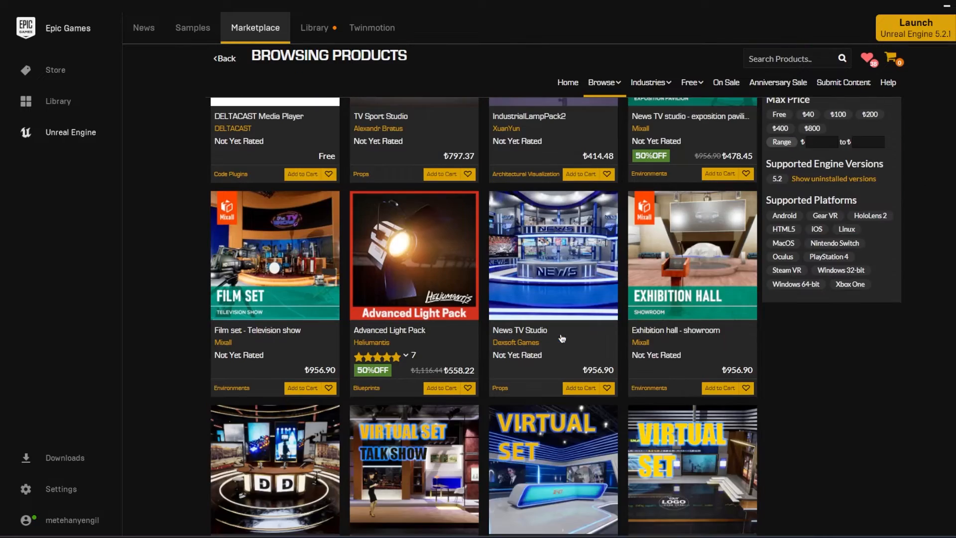
scroll("down", 3)
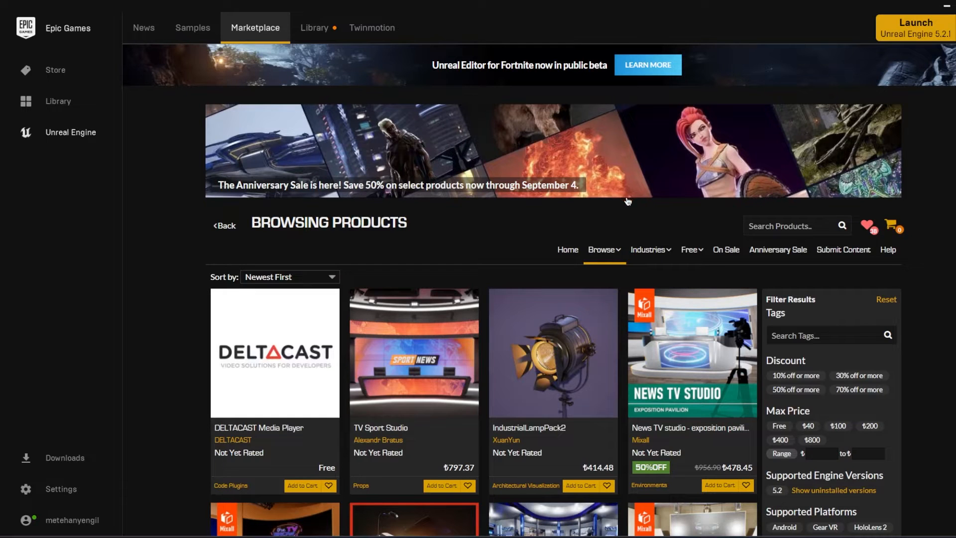
Open and scroll through the Anniversary Sale product listings.
left_click(778, 250)
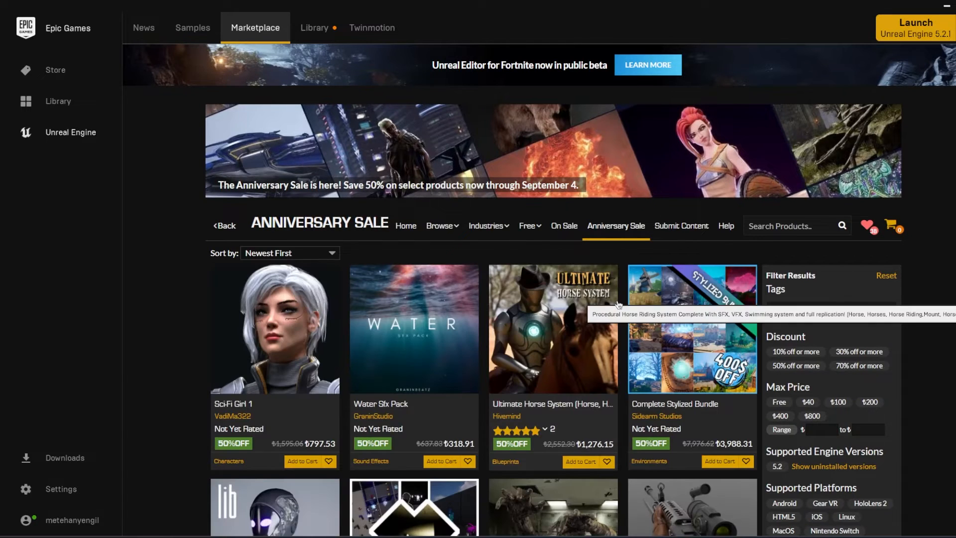
scroll("down", 3)
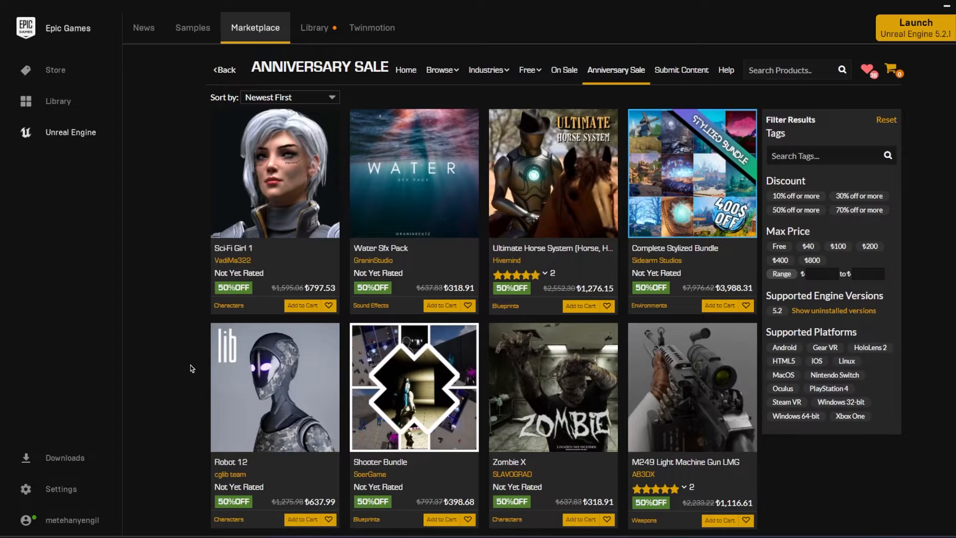
scroll("down", 3)
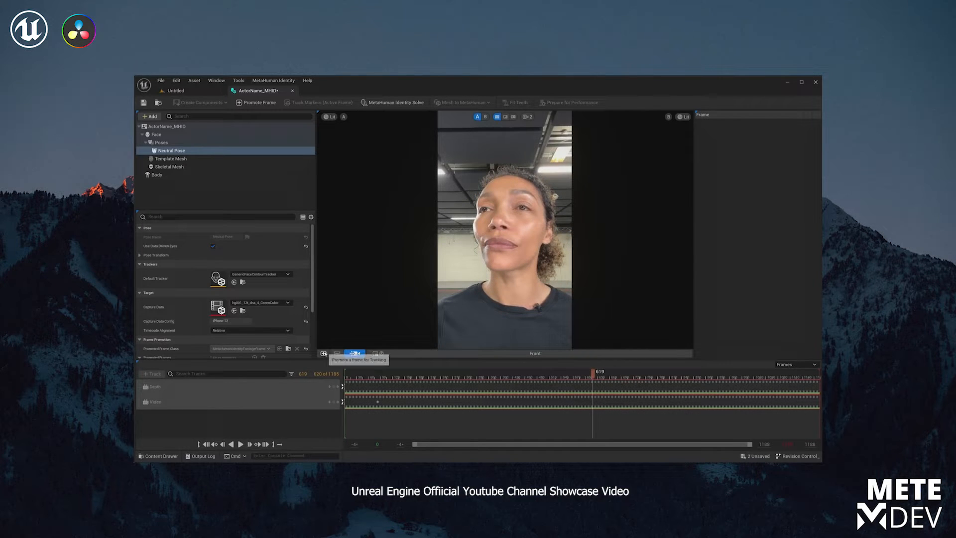
Promote the front, left and right footage frames and track their facial markers.
left_click(256, 101)
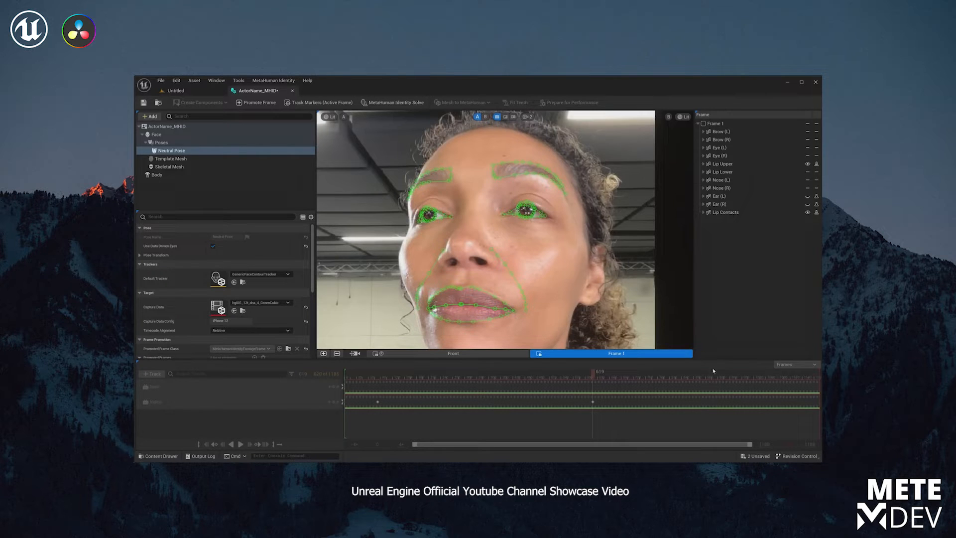
mouse_move(616, 353)
type("Left")
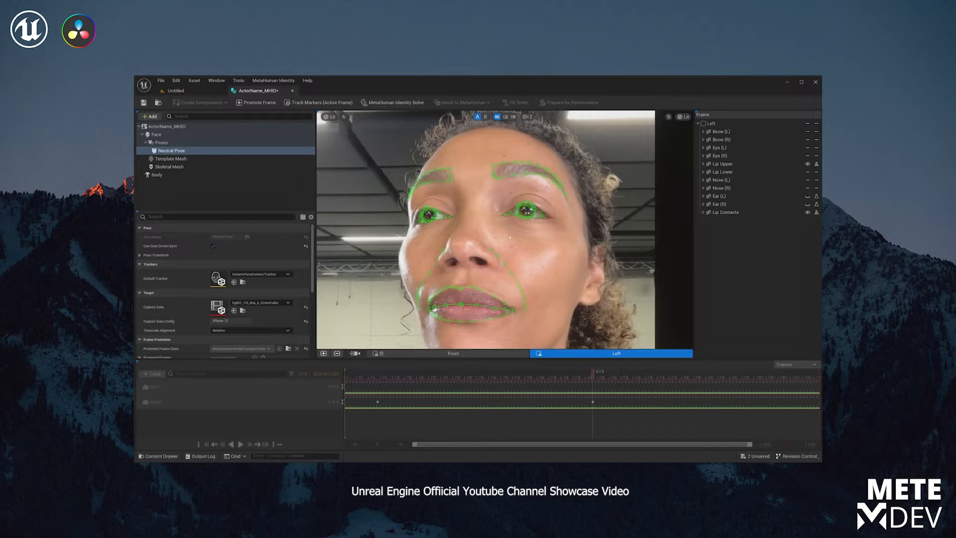
left_click(355, 353)
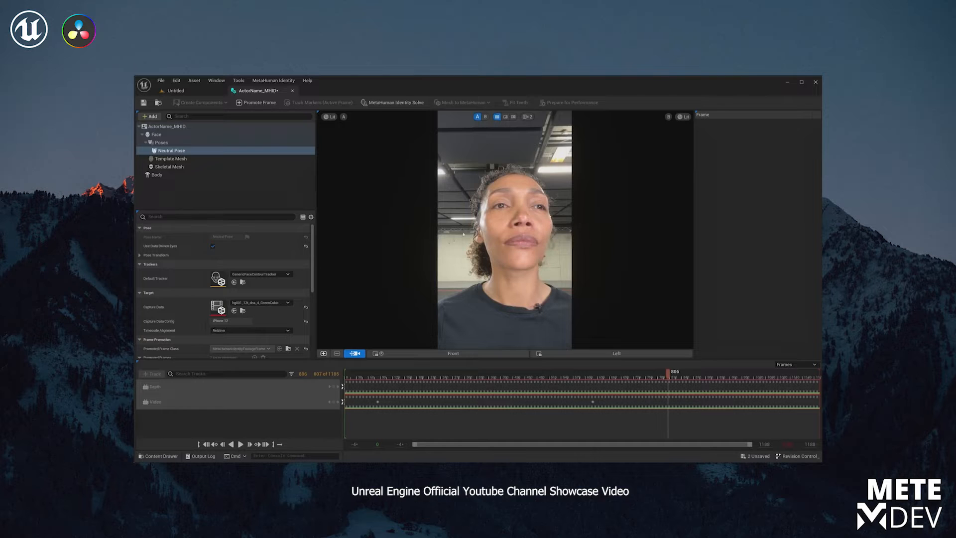
left_click(318, 103)
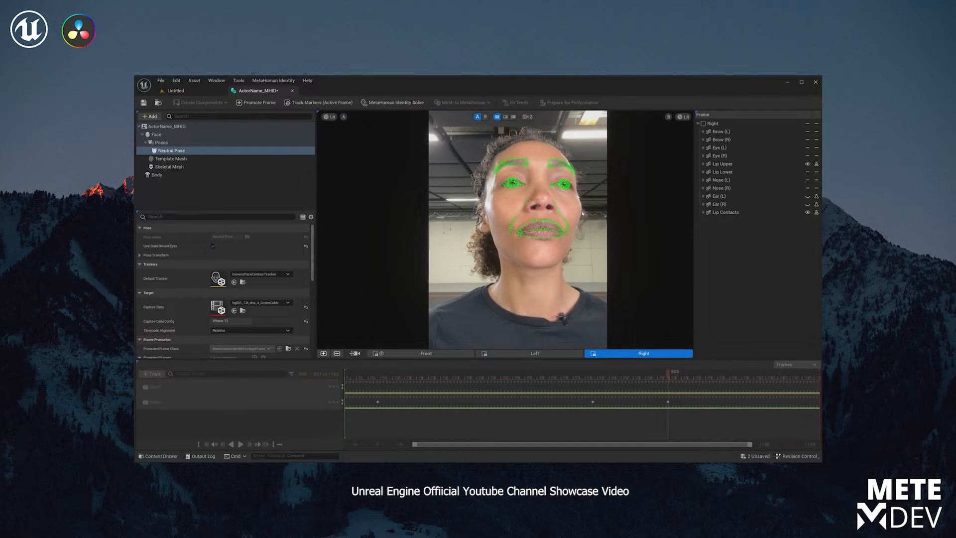
mouse_move(394, 101)
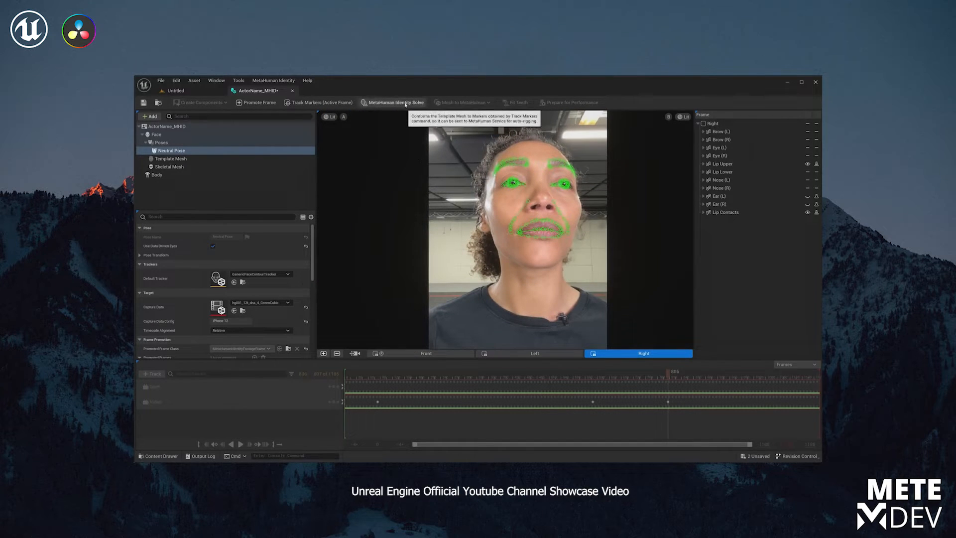
left_click(393, 102)
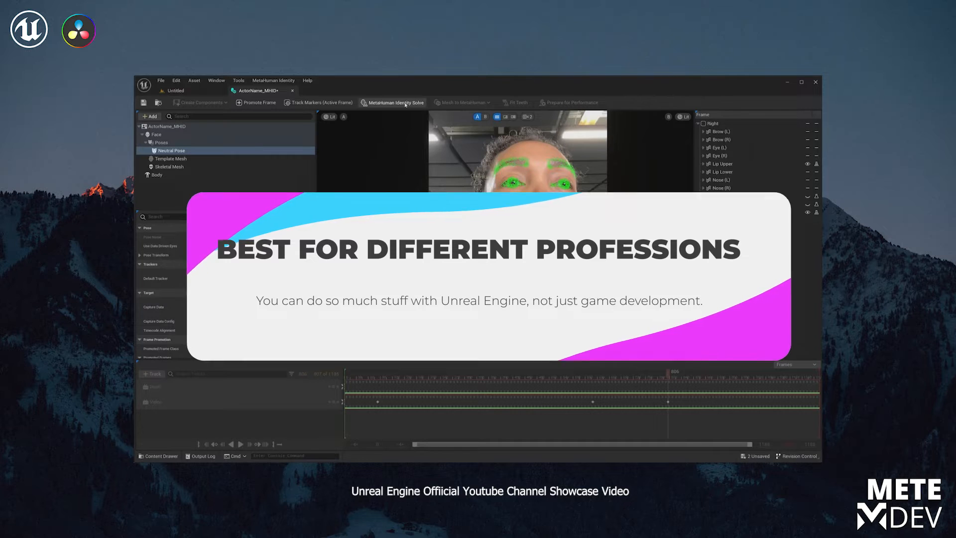
Run MetaHuman Identity Solve to display the fitted template head mesh.
left_click(392, 103)
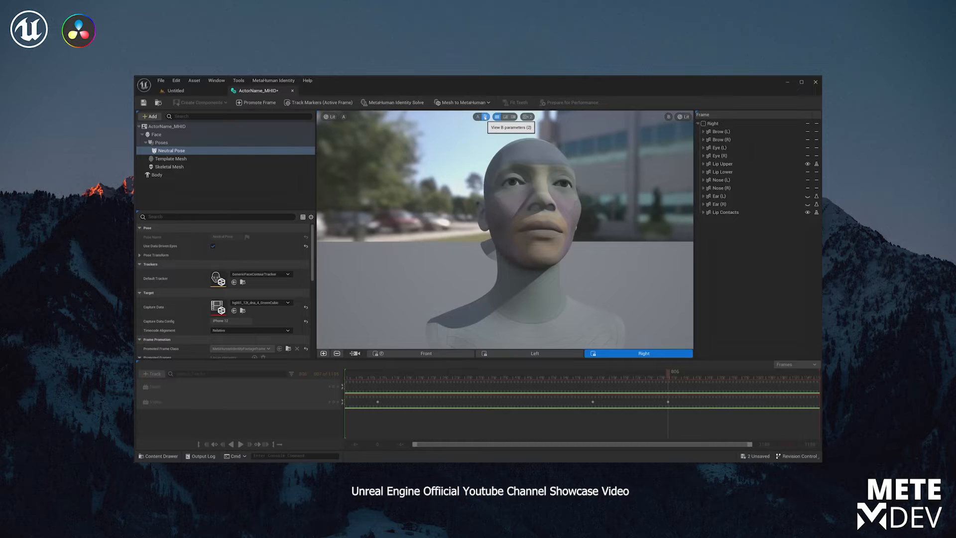
Toggle the A/B split wipe between the fitted face mesh and original footage.
left_click(667, 117)
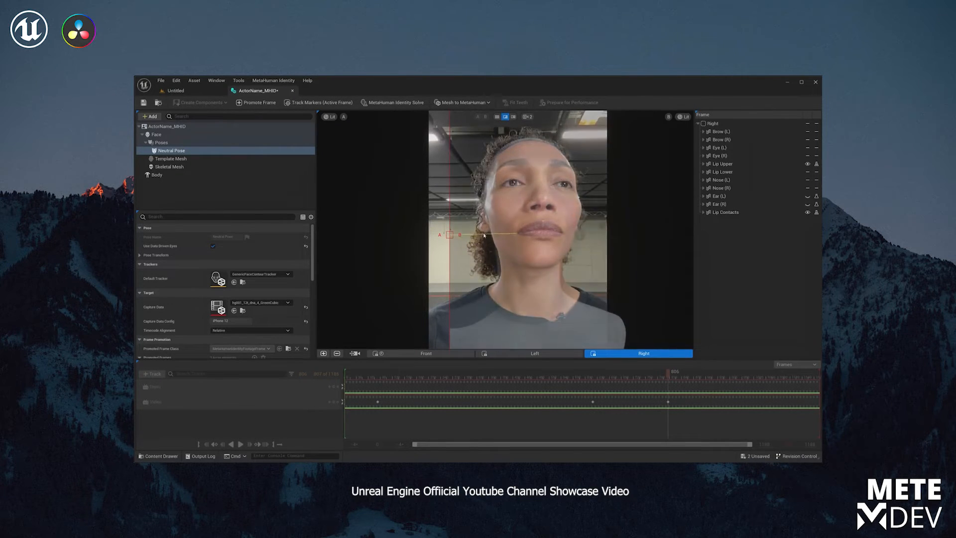
left_click(514, 116)
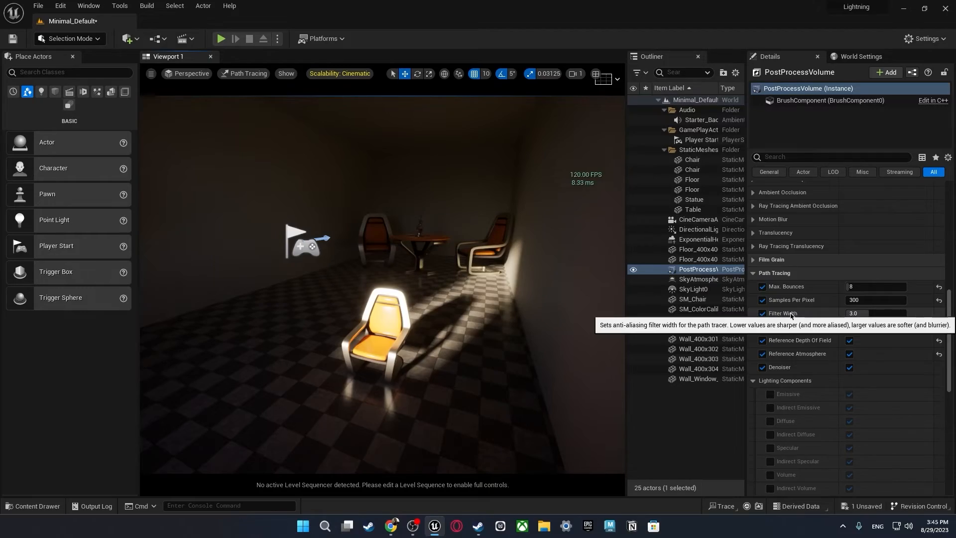
Path-trace the chair room with 8 max bounces and 300 samples per pixel.
left_click(875, 313)
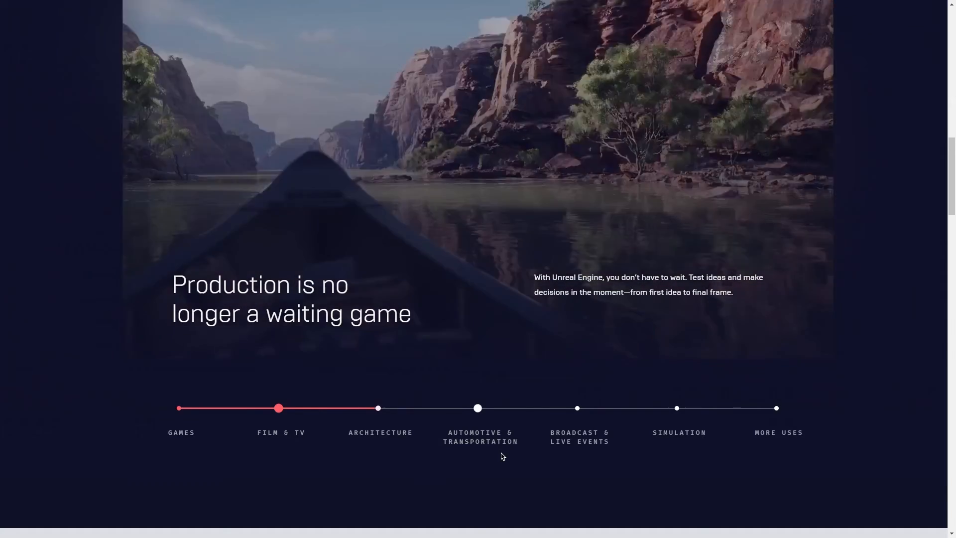
Show the Architecture and Automotive & Transportation showcases on the industries timeline.
left_click(380, 408)
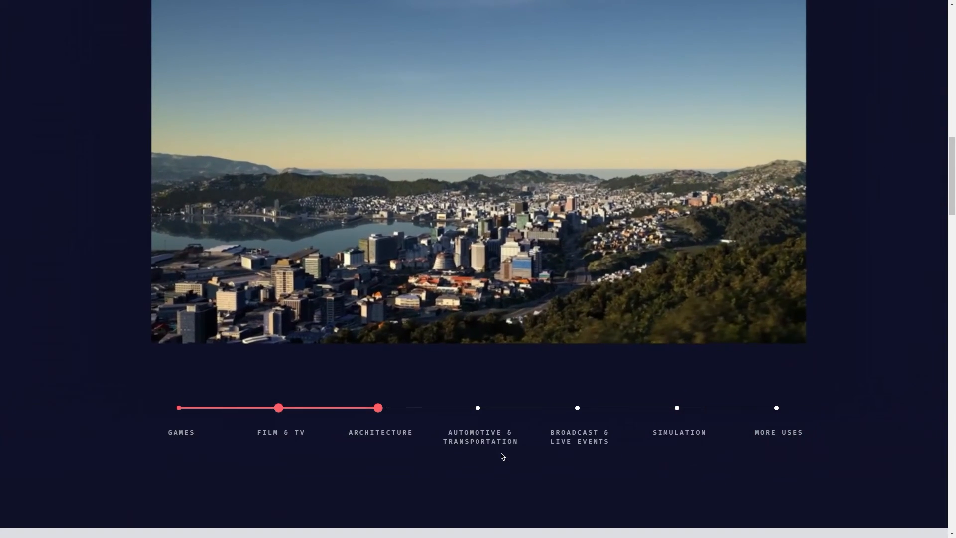
left_click(378, 408)
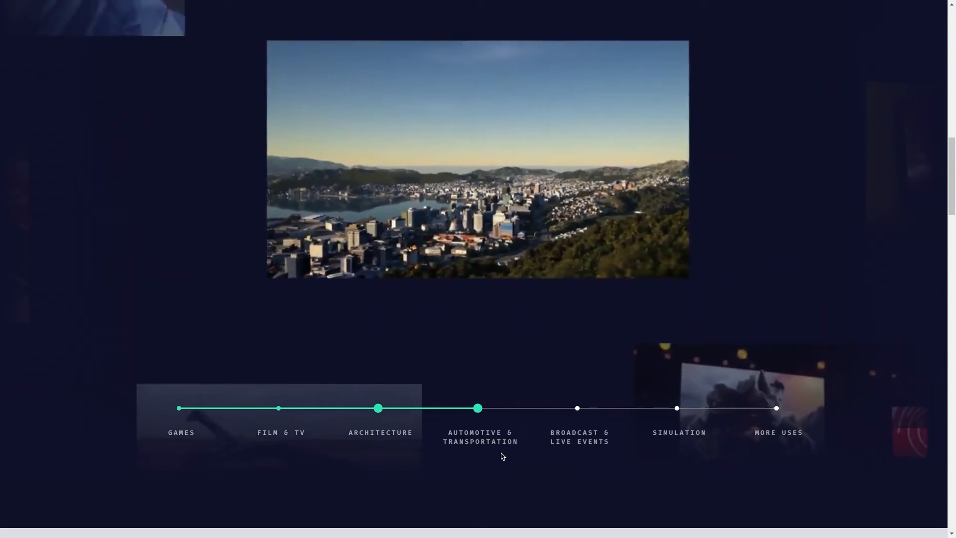
left_click(478, 408)
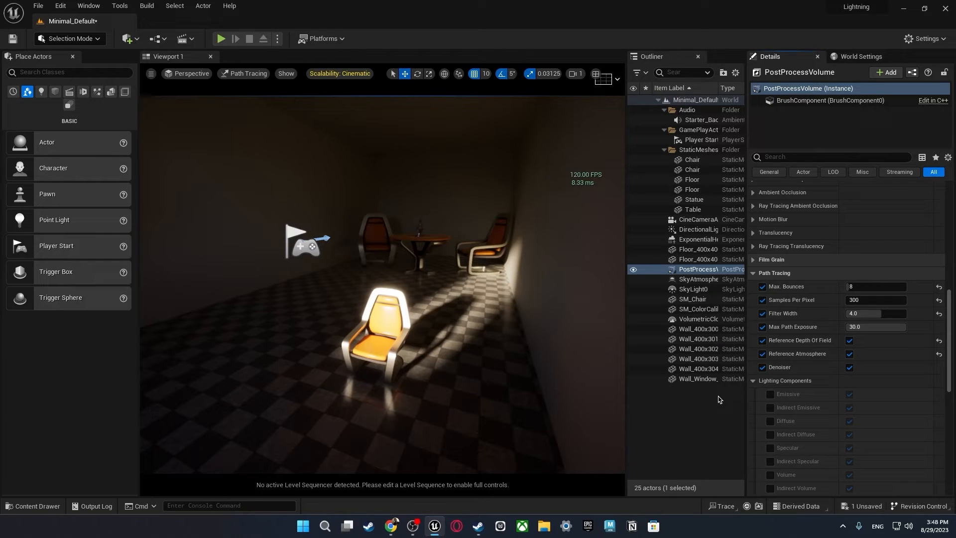
mouse_move(722, 460)
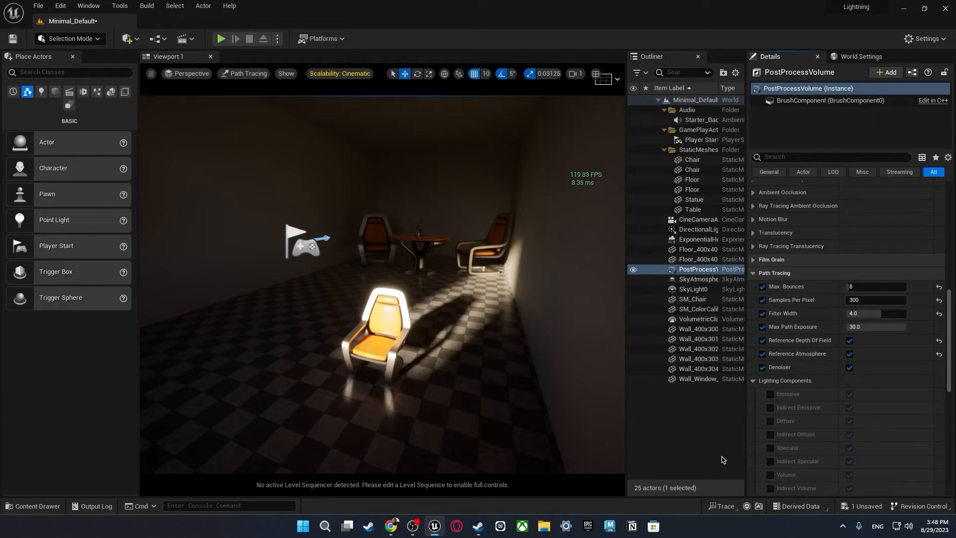
mouse_move(702, 442)
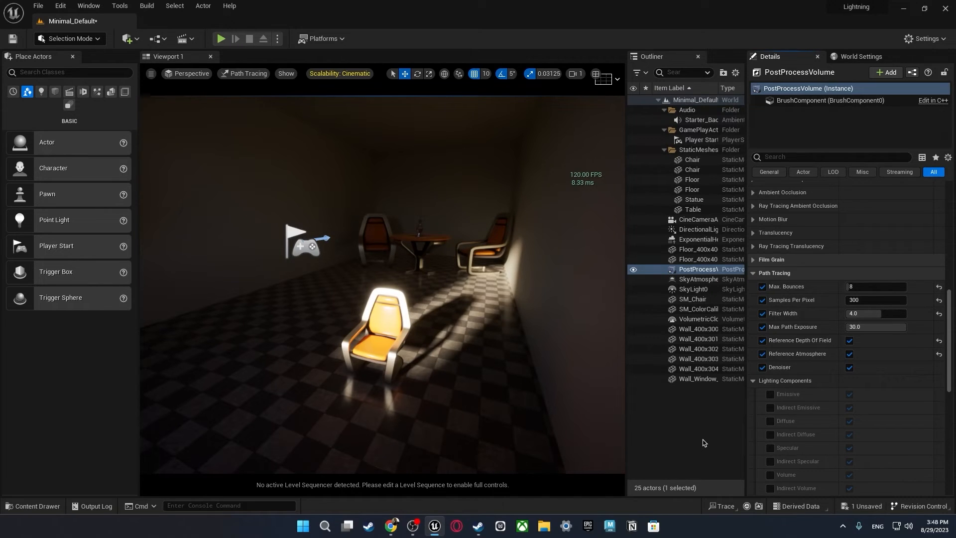
Open the Edit menu toward the plugin settings.
left_click(60, 6)
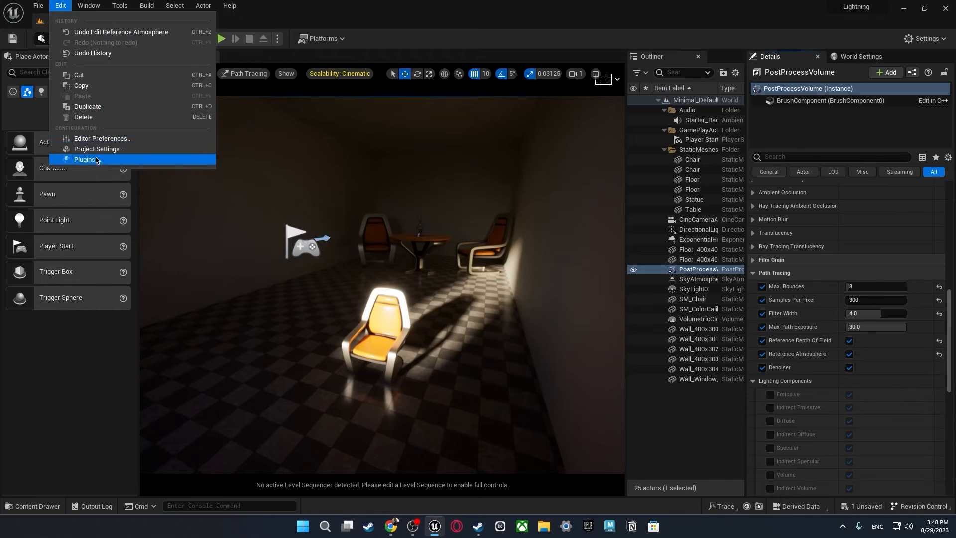
left_click(86, 160)
type("denoise")
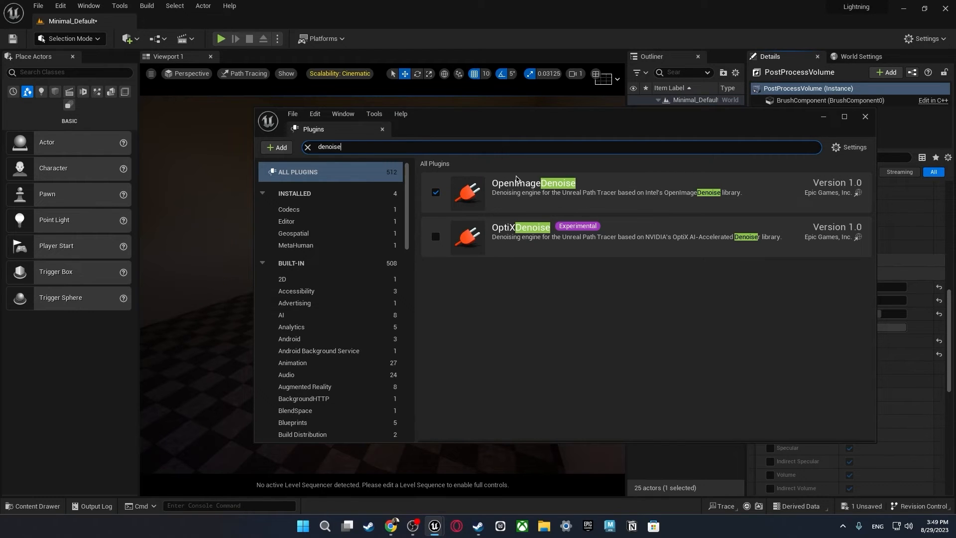
mouse_move(510, 178)
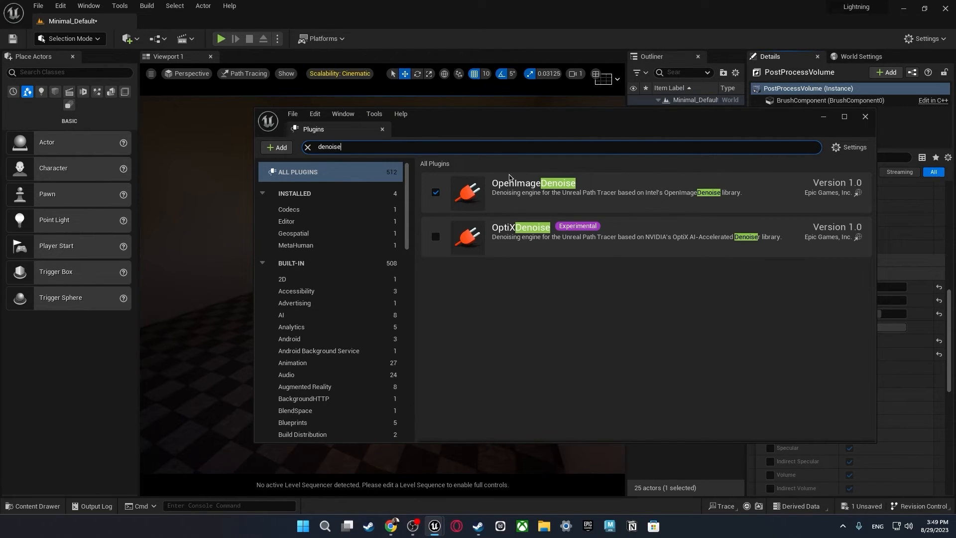
mouse_move(427, 188)
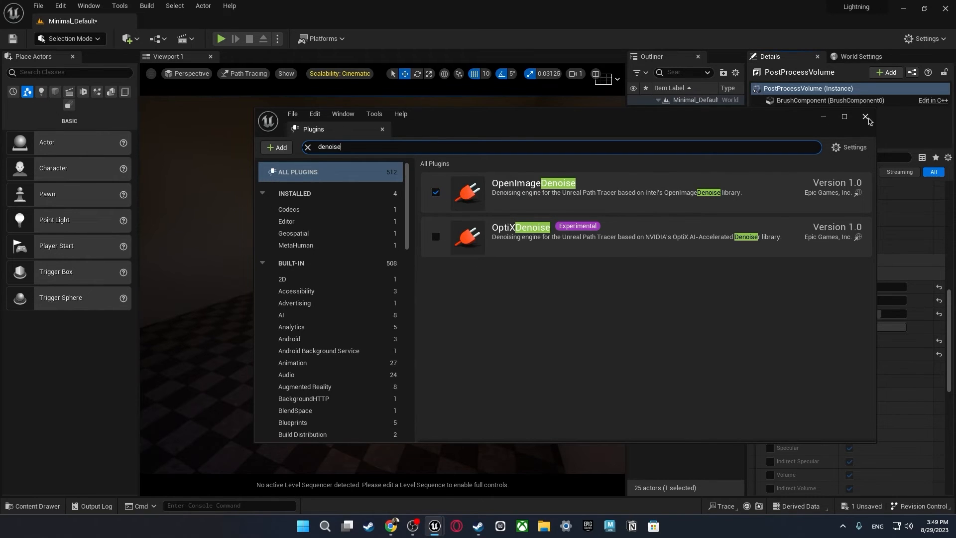
left_click(866, 117)
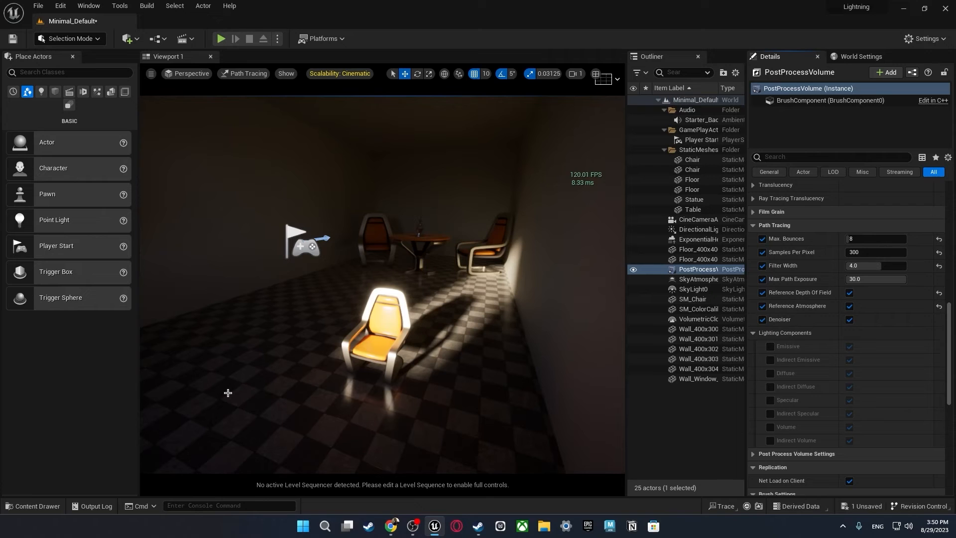
Add a level sequence saved as 'Sequence' and create a cine camera as its camera cut.
left_click(182, 38)
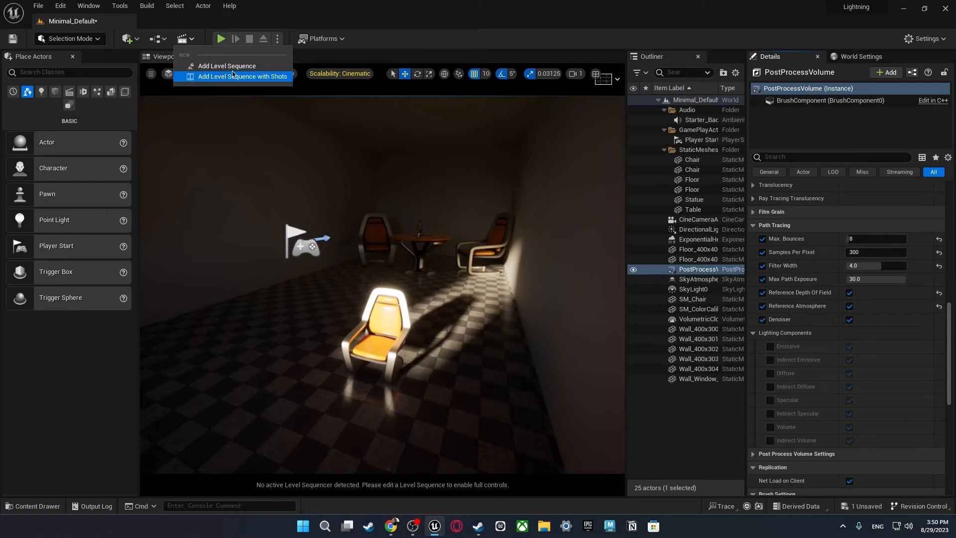
left_click(227, 66)
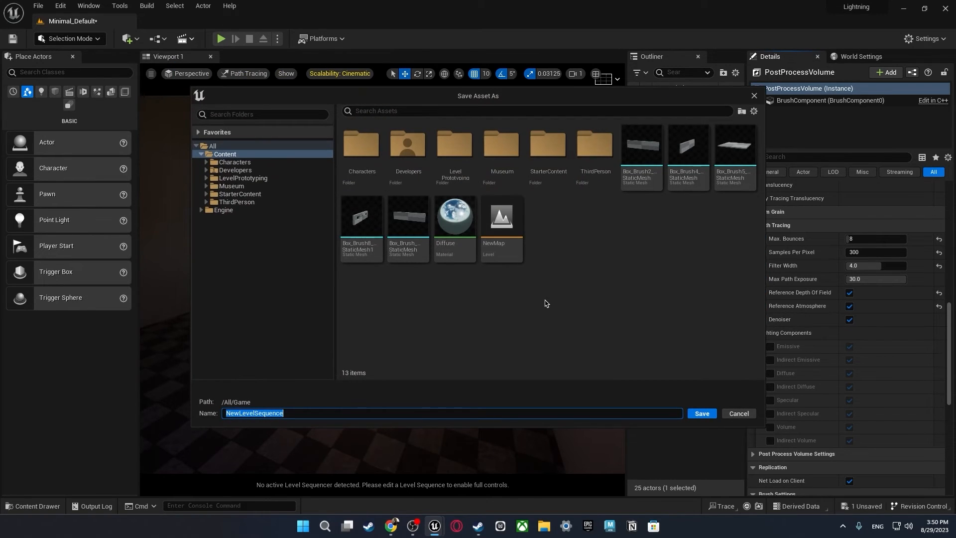
type("Sequence")
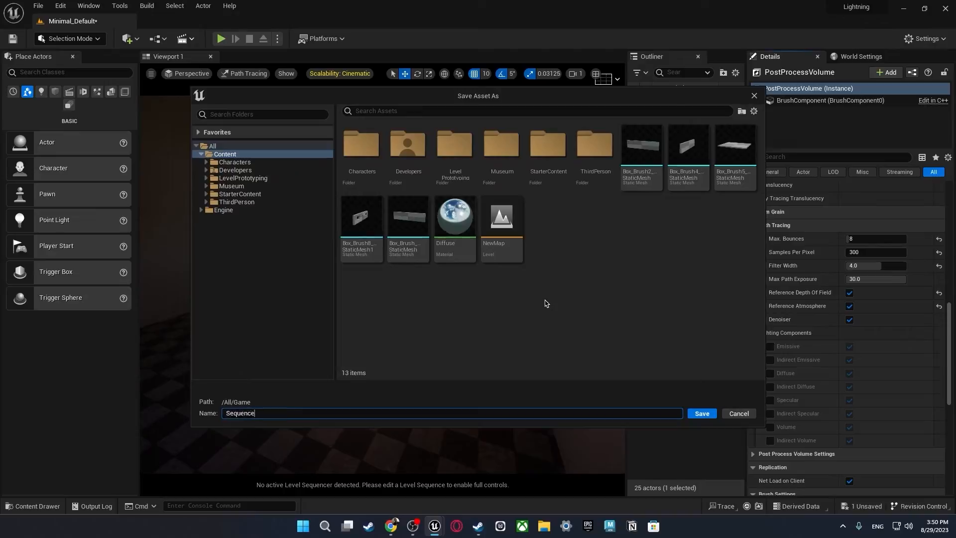
left_click(701, 416)
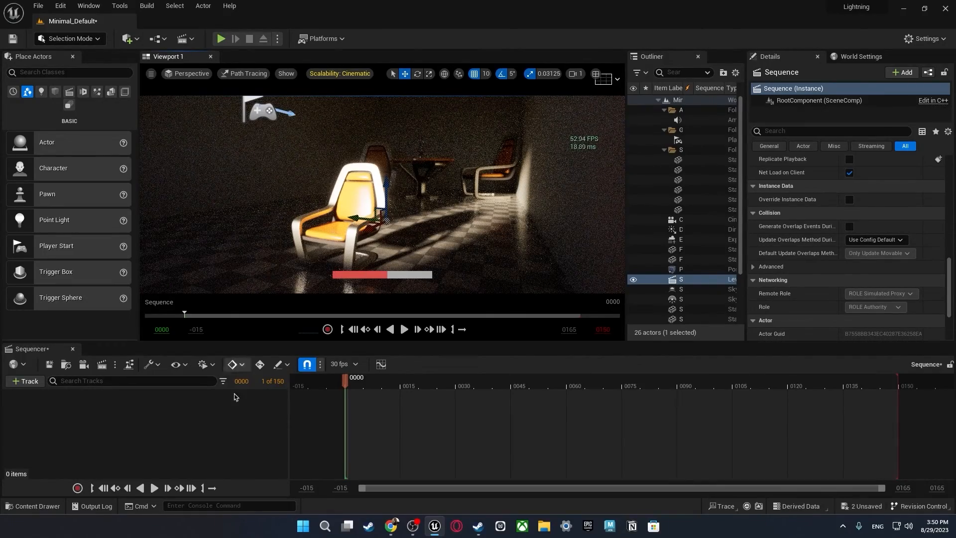
mouse_move(84, 364)
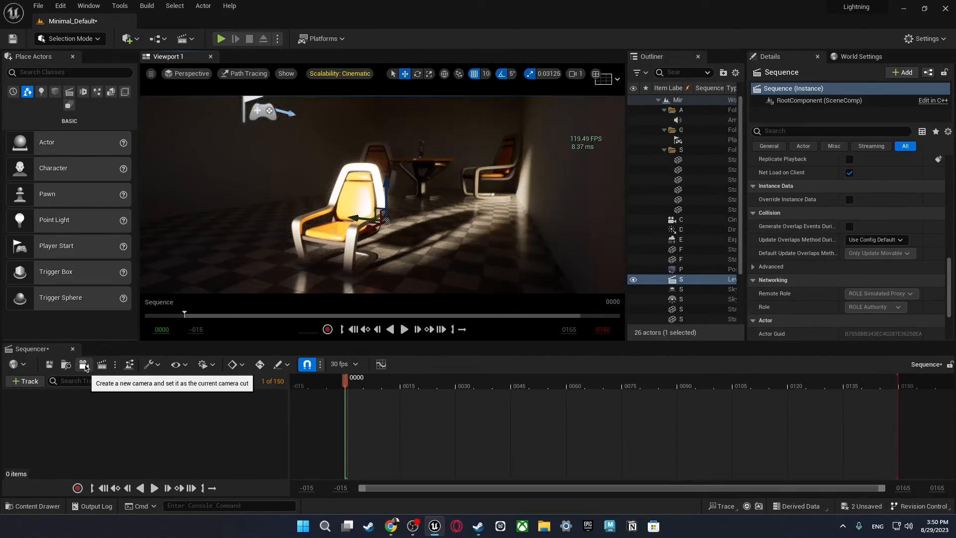
left_click(84, 364)
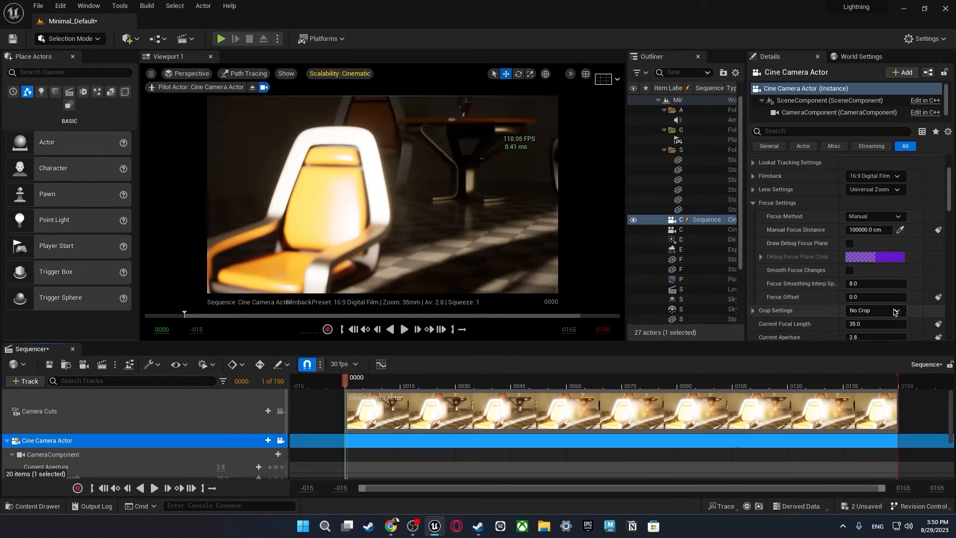
Set the camera to 85 mm, f/1.4, focus near 208 cm, and open Render Movie settings.
scroll("down", 3)
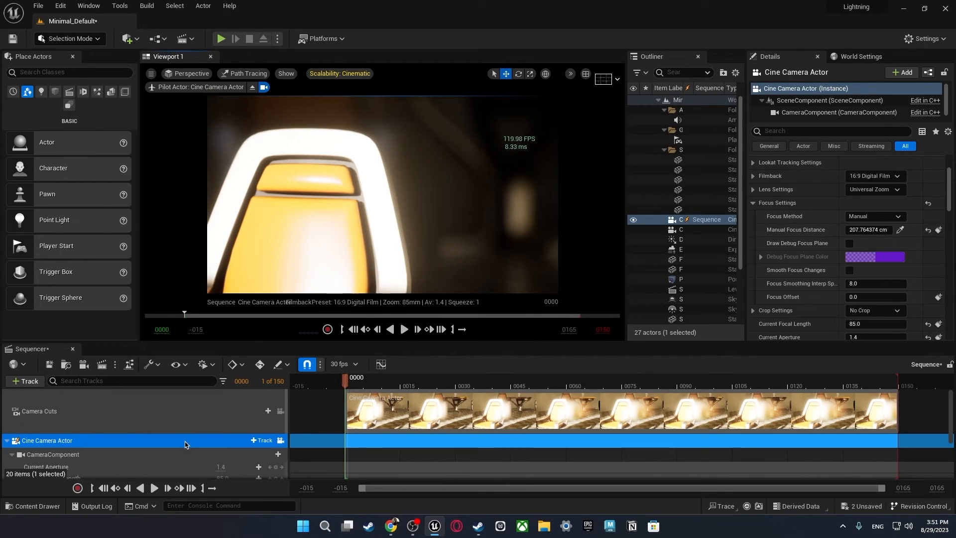
mouse_move(101, 365)
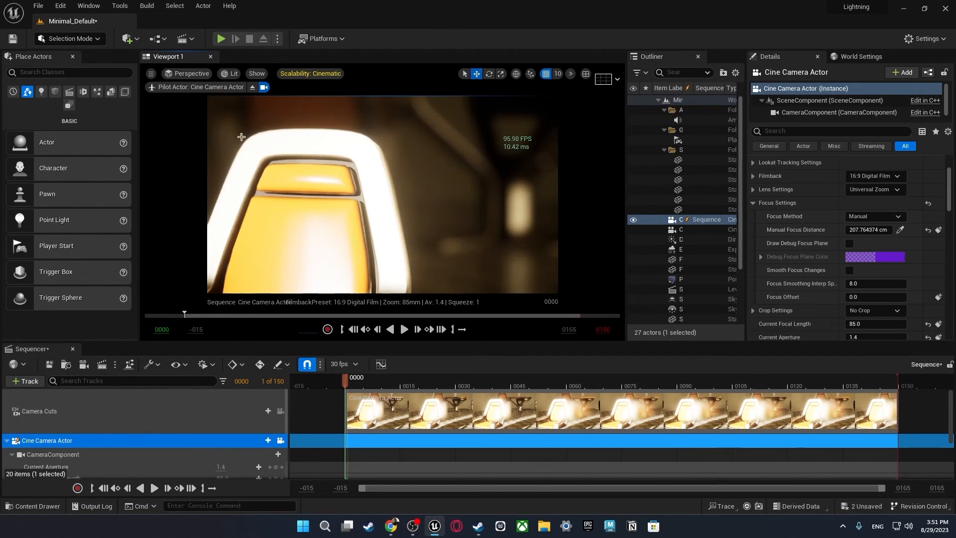
left_click(232, 73)
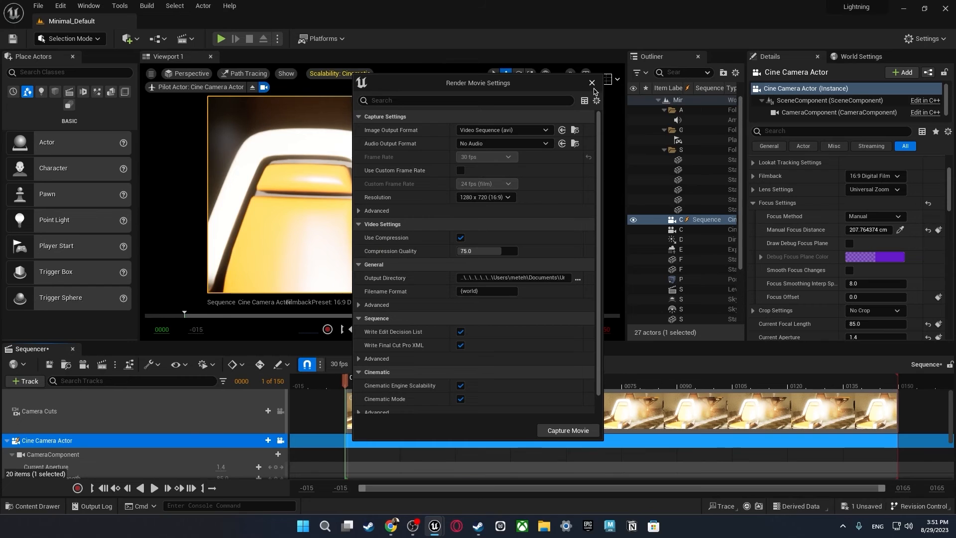
Close Render Movie Settings and search the Plugins browser for 'movie ren'.
left_click(589, 82)
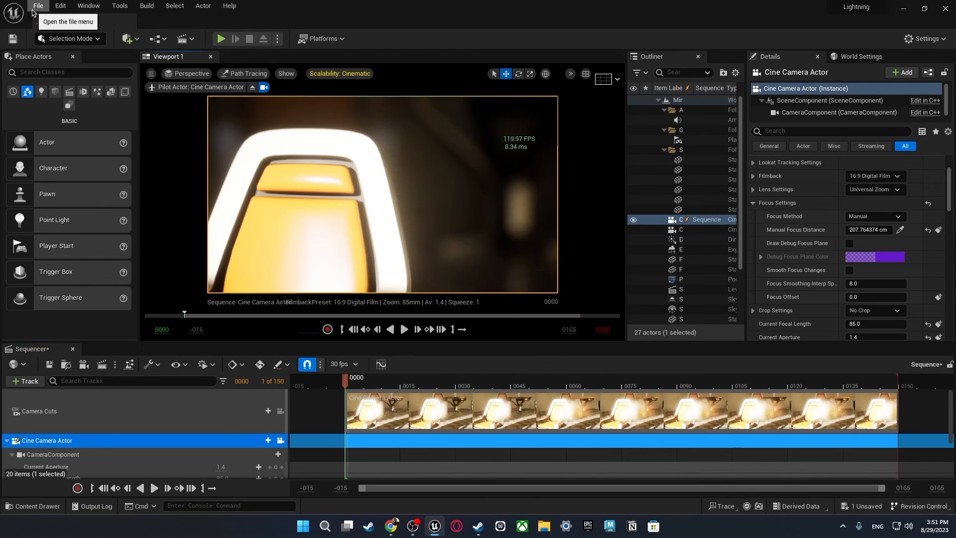
left_click(59, 6)
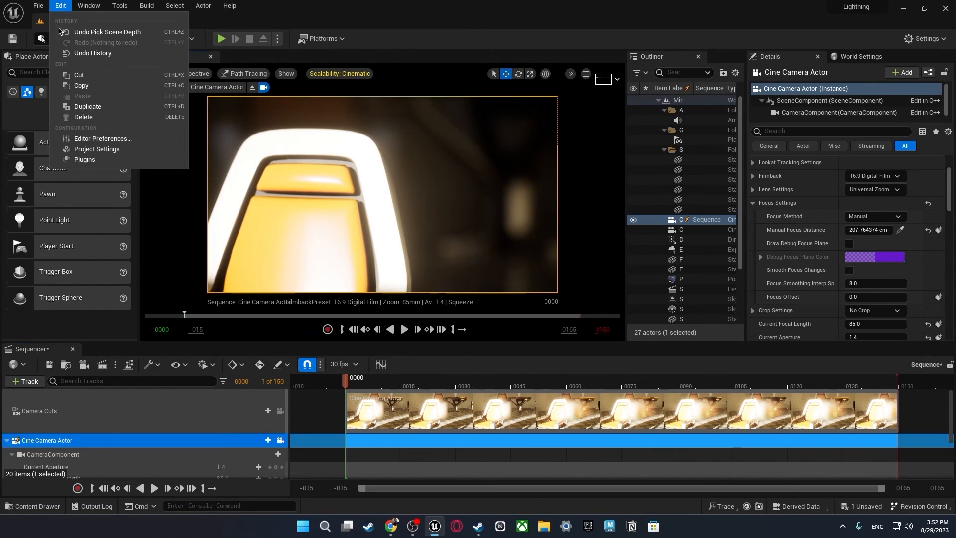
left_click(85, 160)
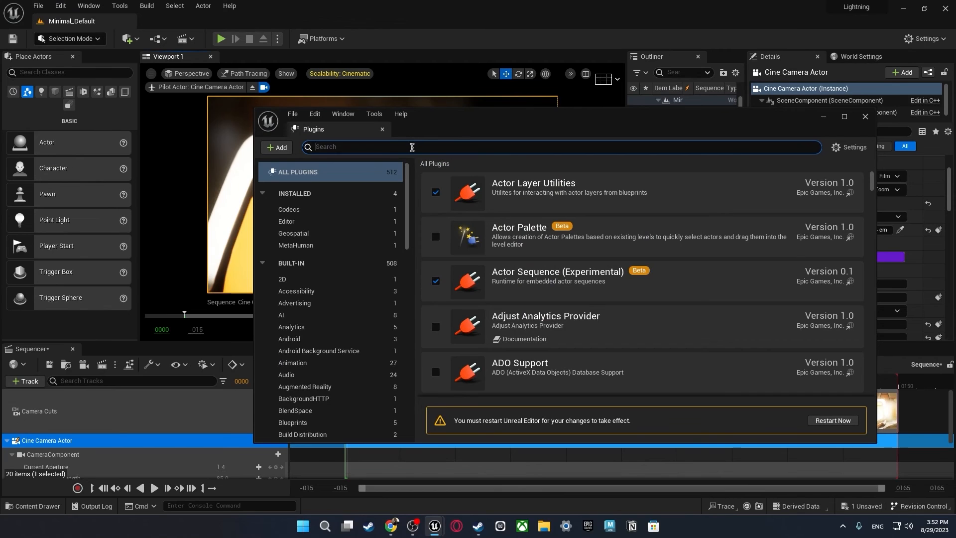
type("movie ren")
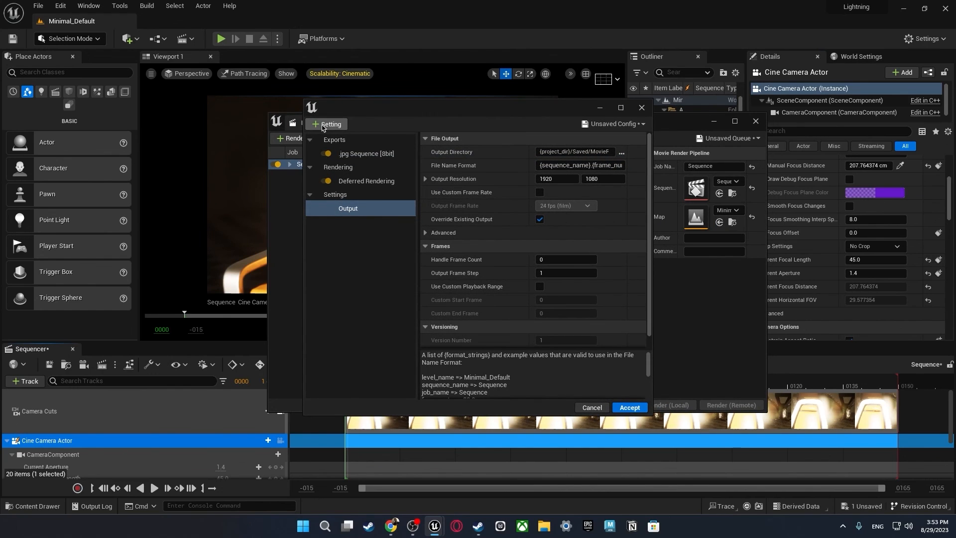
Add a Path Tracer setting to the Sequence render job.
left_click(328, 124)
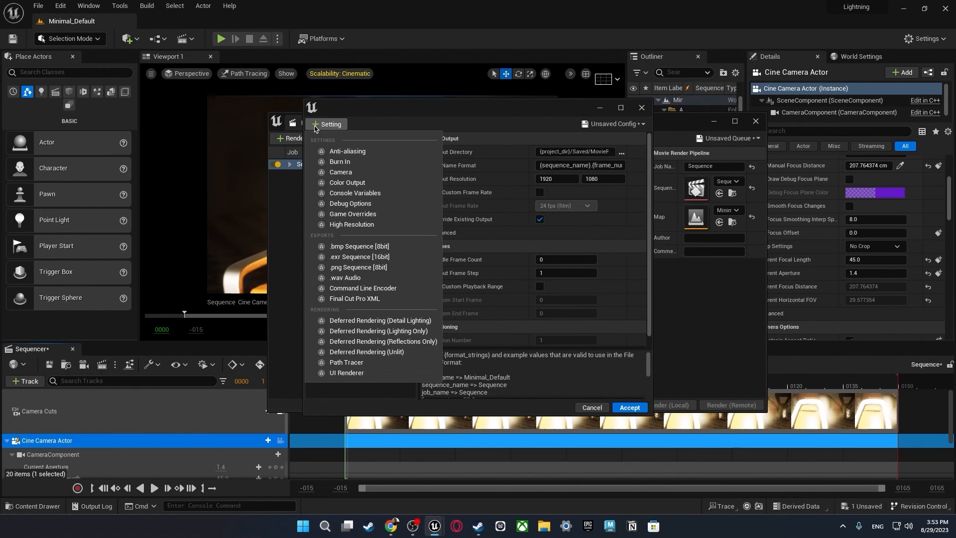
left_click(346, 362)
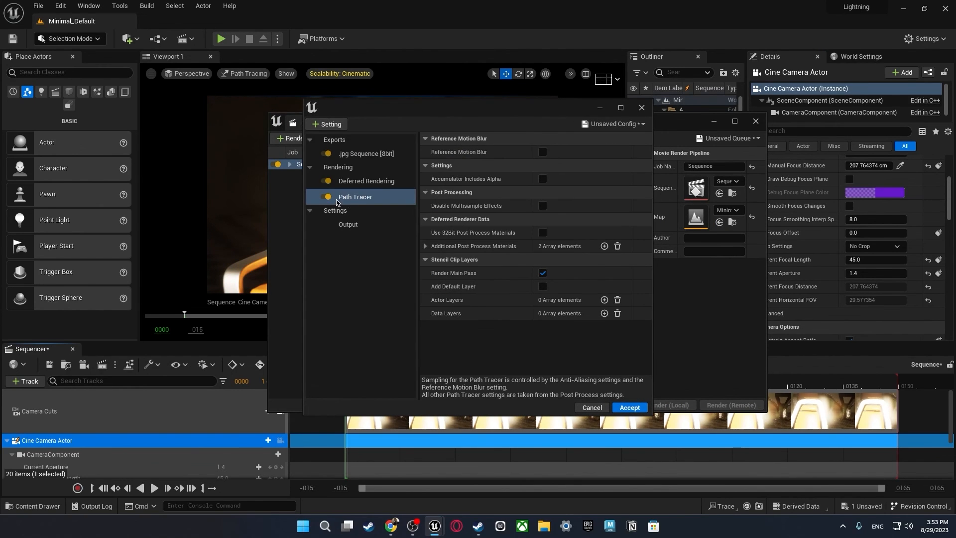
mouse_move(312, 198)
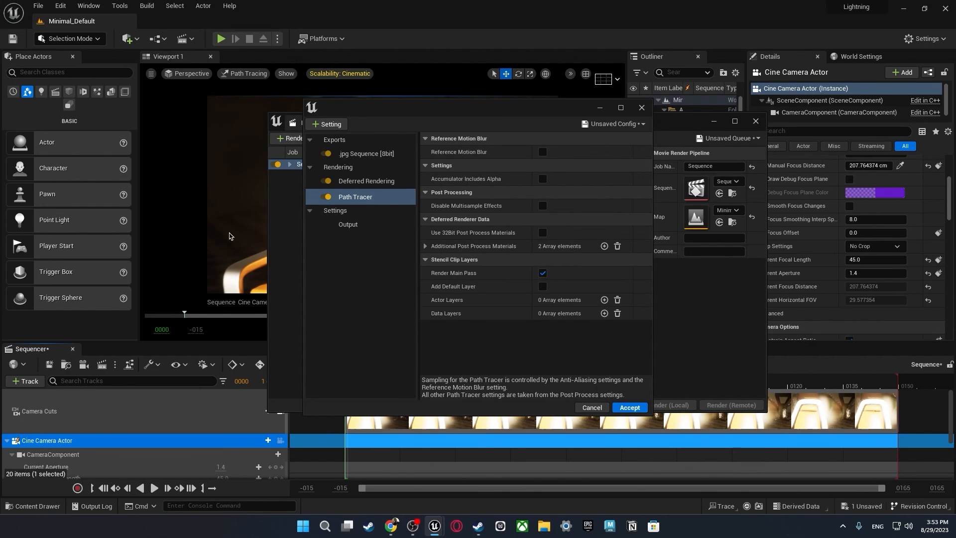
mouse_move(492, 385)
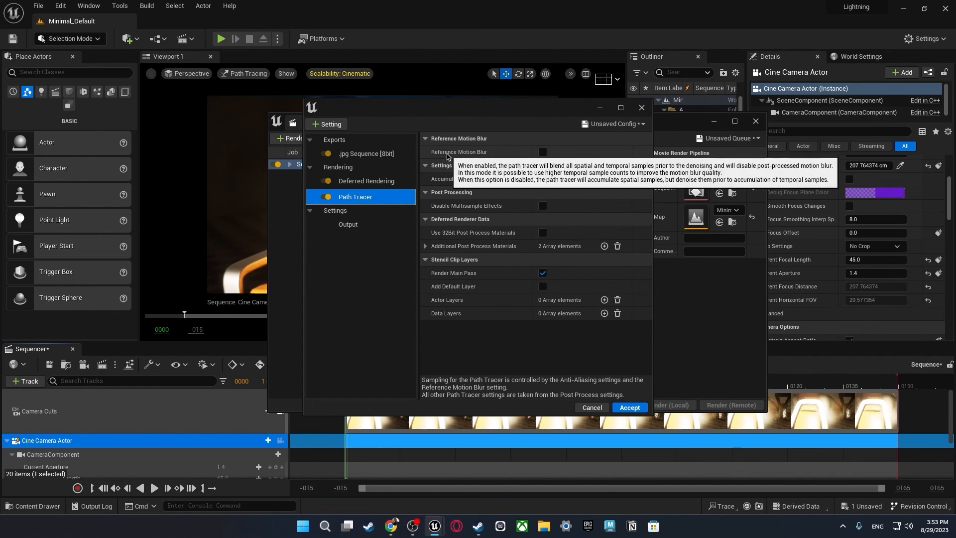
mouse_move(464, 183)
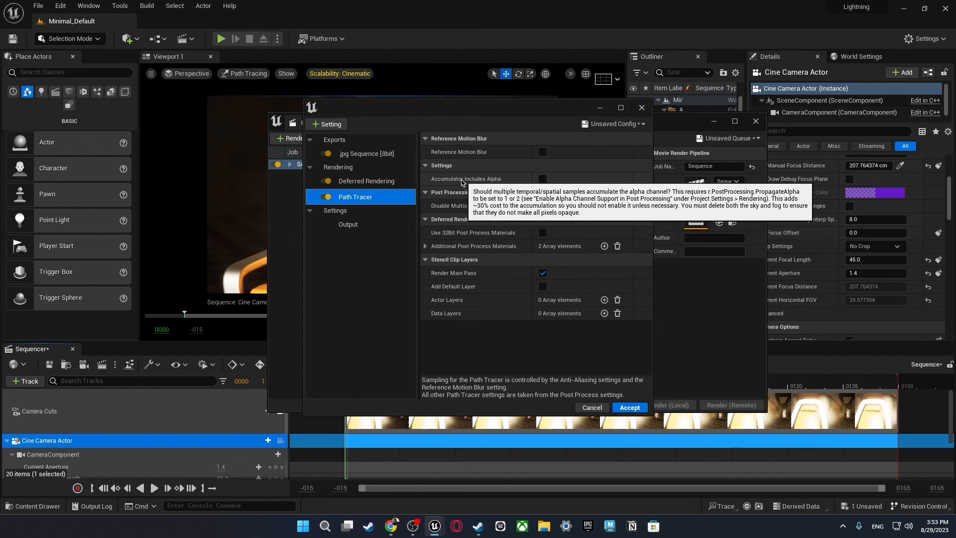